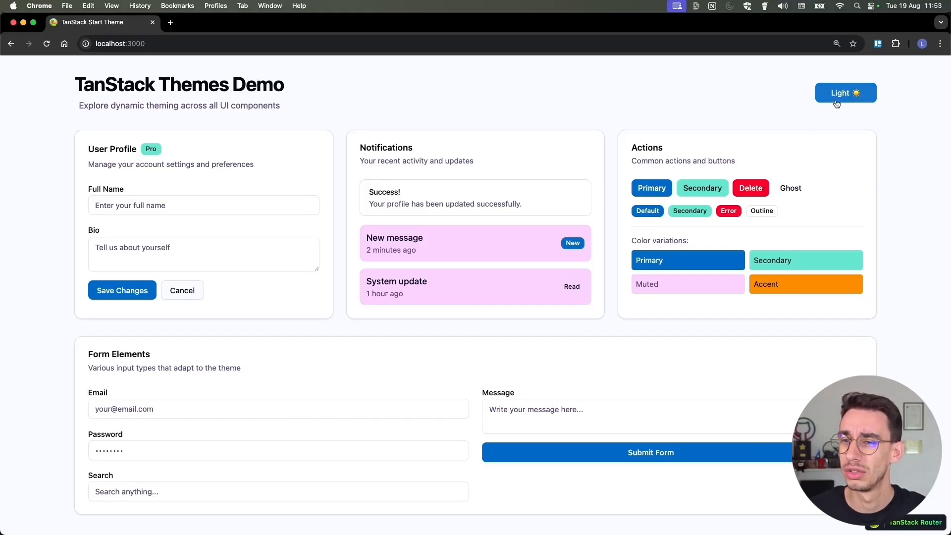
Cycle the demo theme Light → Dark → System and change the macOS appearance to test it.
click(845, 93)
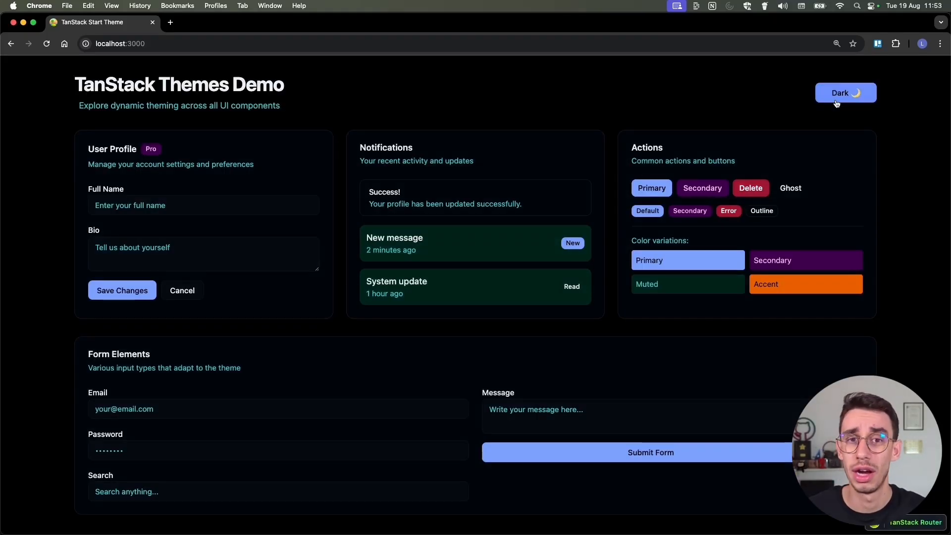
click(845, 92)
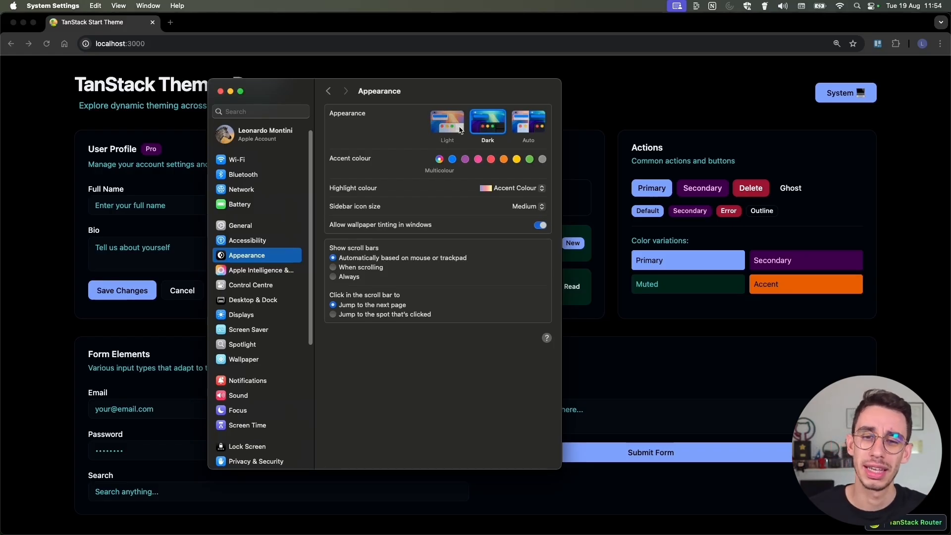
click(452, 158)
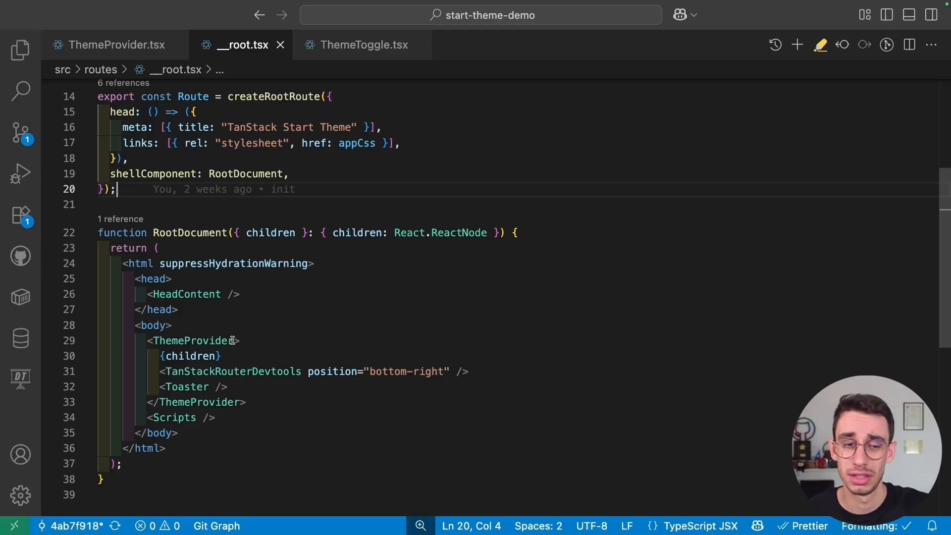
Switch to ThemeProvider.tsx to read the UserTheme and AppTheme types.
click(115, 45)
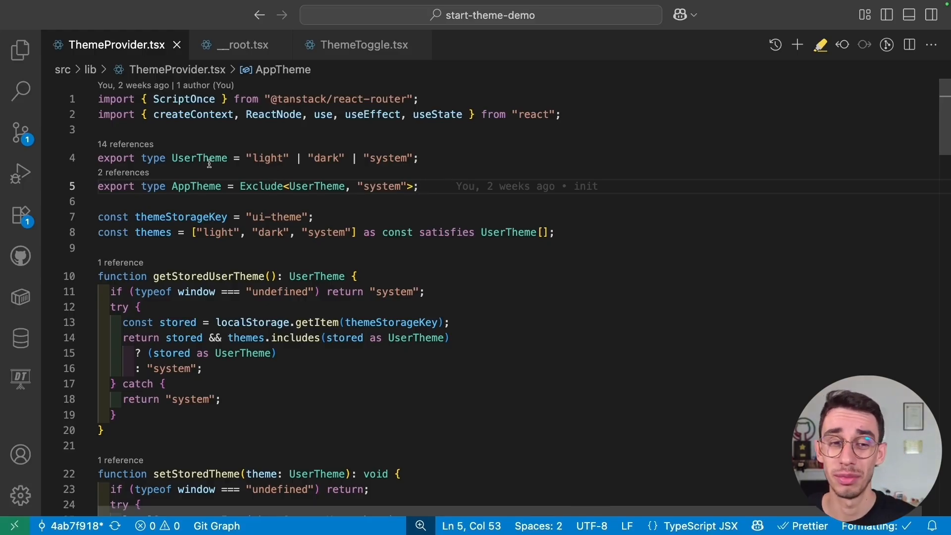
mouse_move(199, 157)
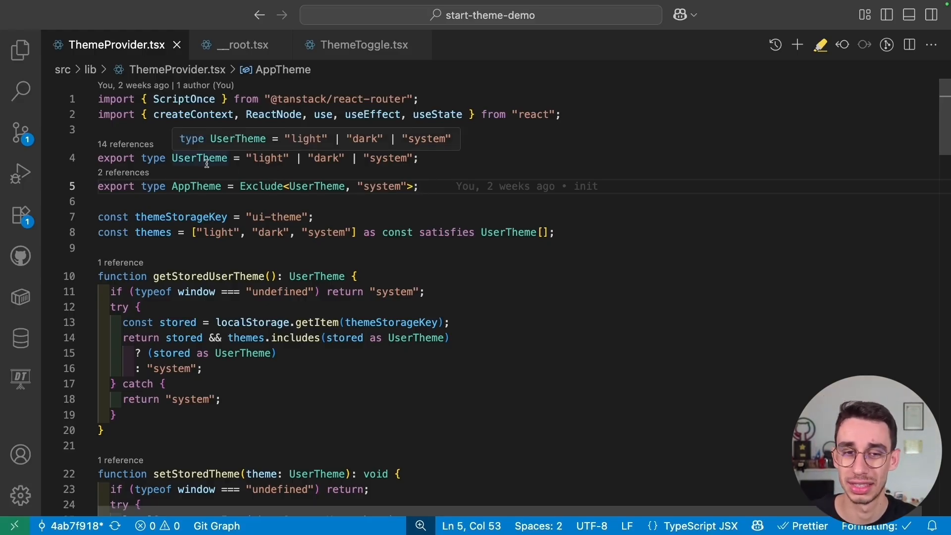
mouse_move(288, 171)
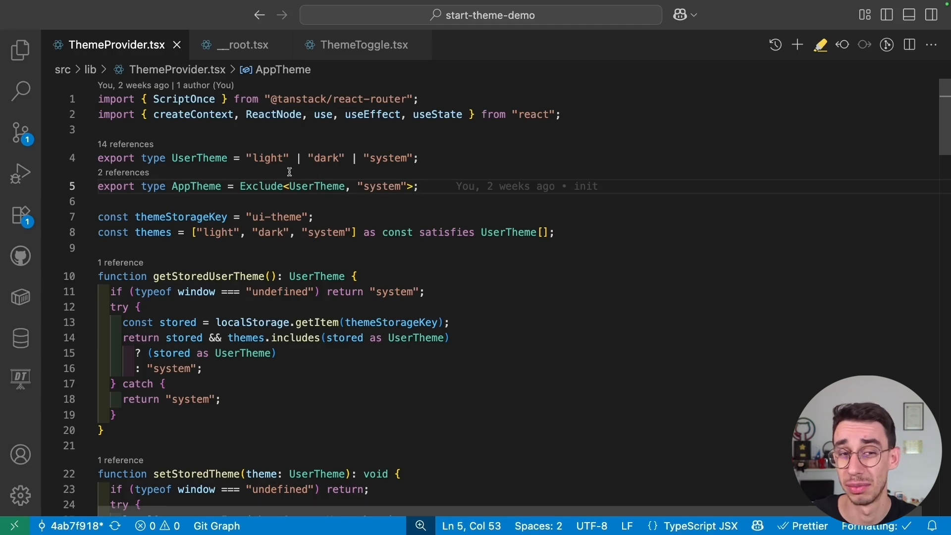
mouse_move(195, 186)
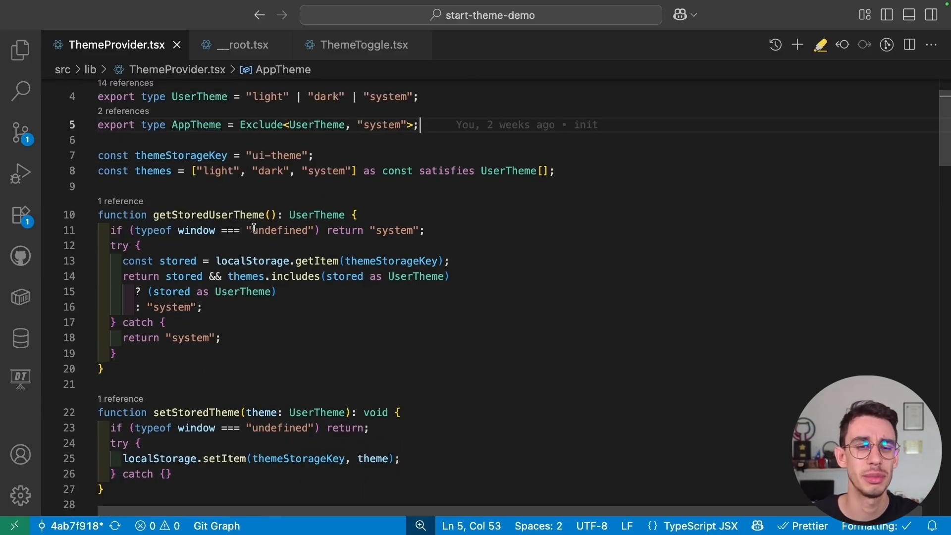
scroll(down, 3)
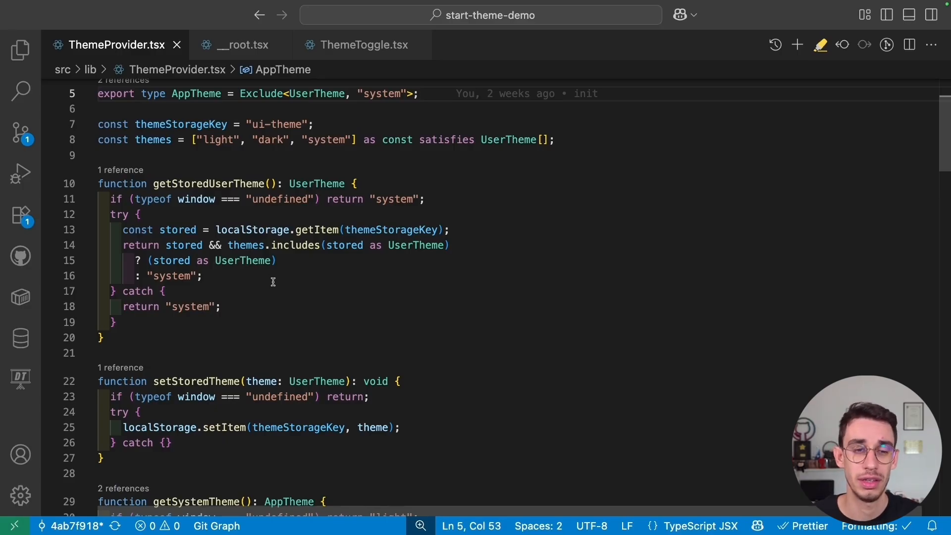
scroll(down, 3)
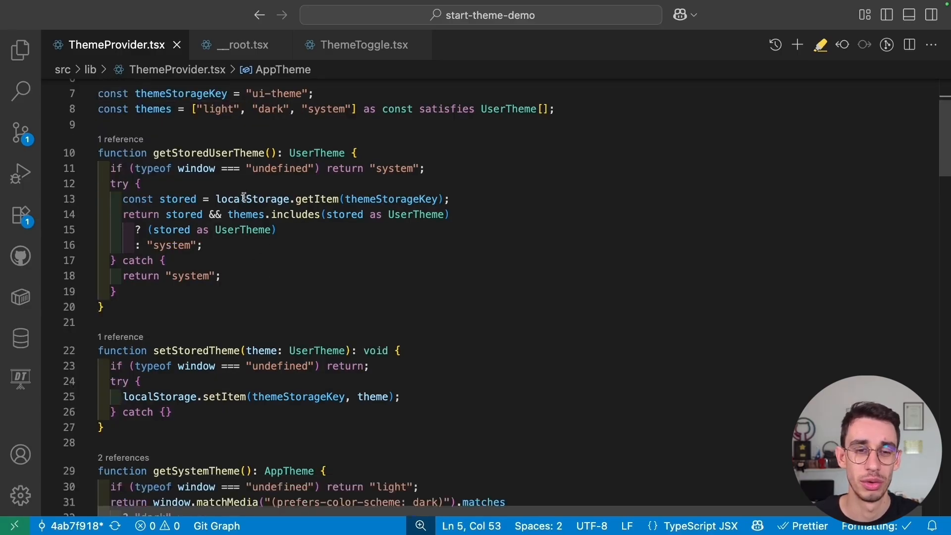
mouse_move(253, 199)
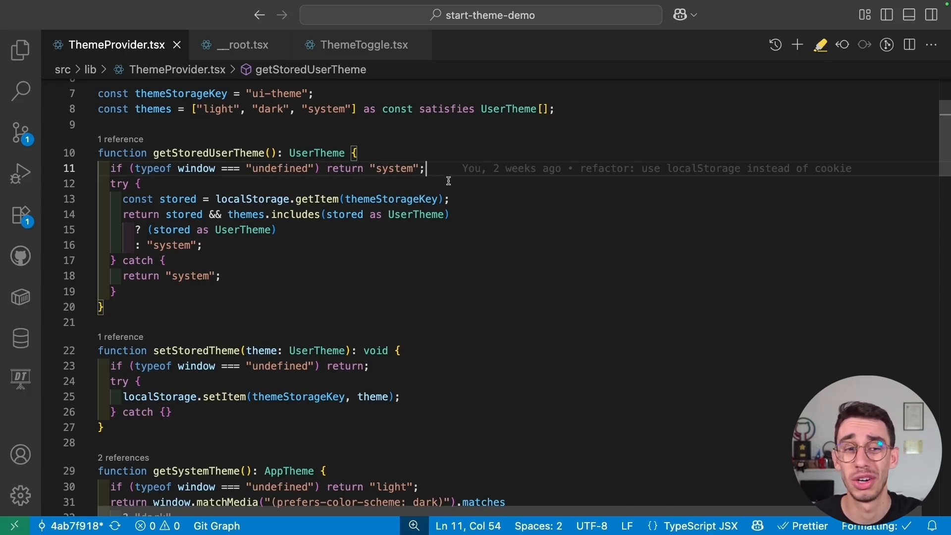
mouse_move(445, 249)
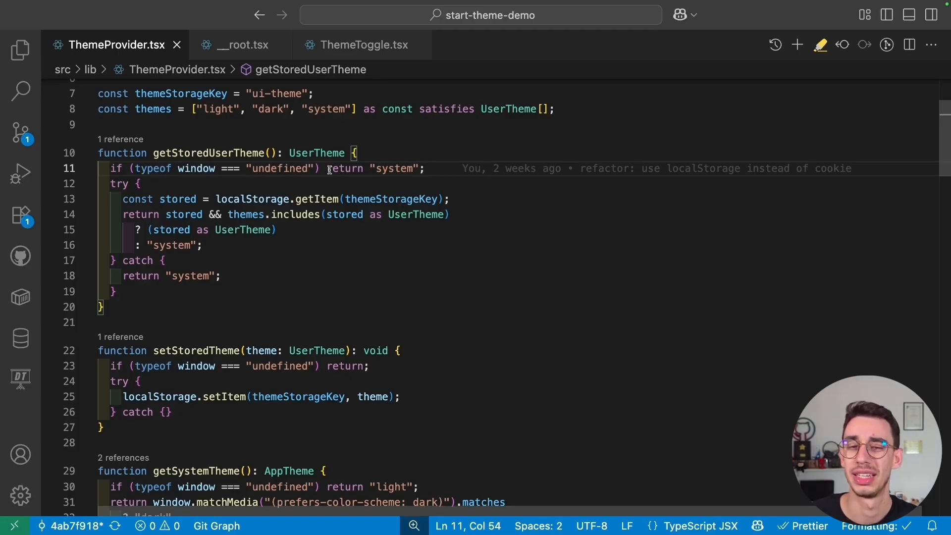
click(119, 199)
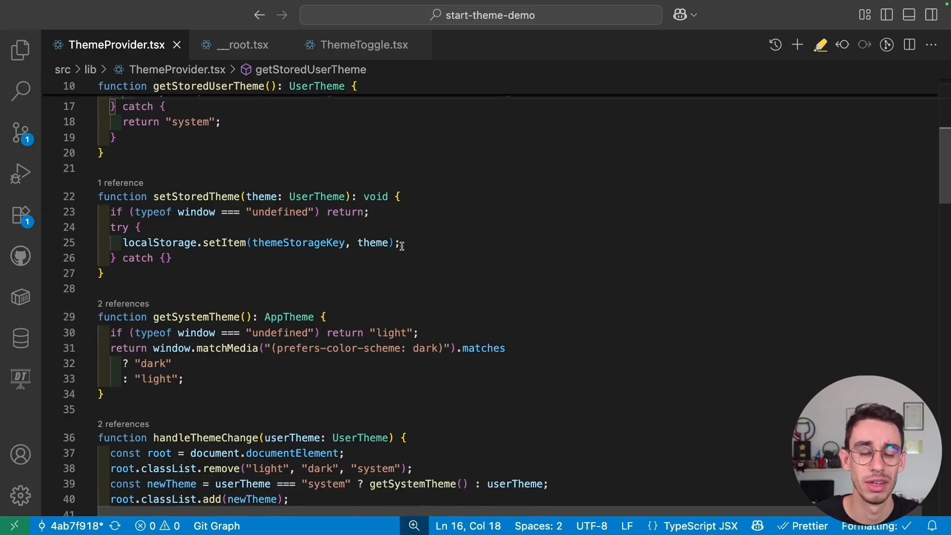
double_click(159, 242)
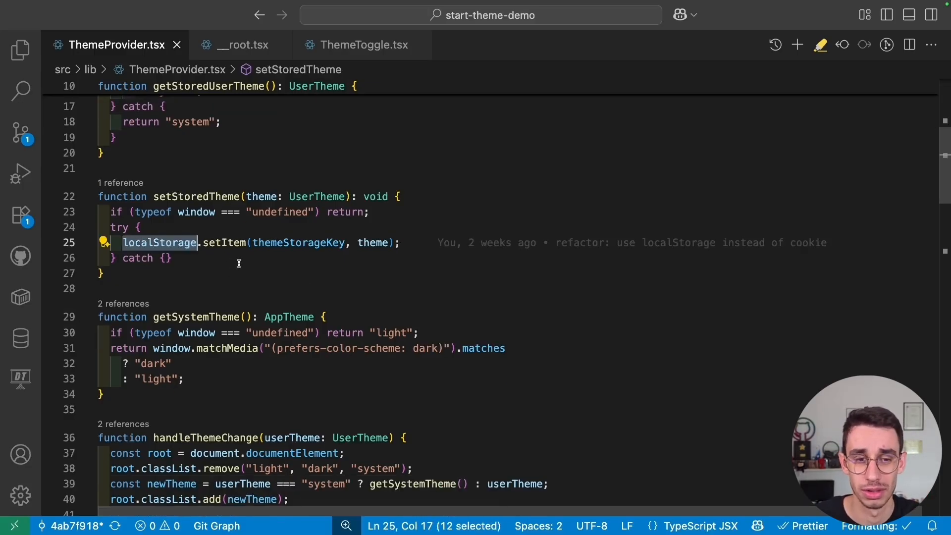
mouse_move(285, 257)
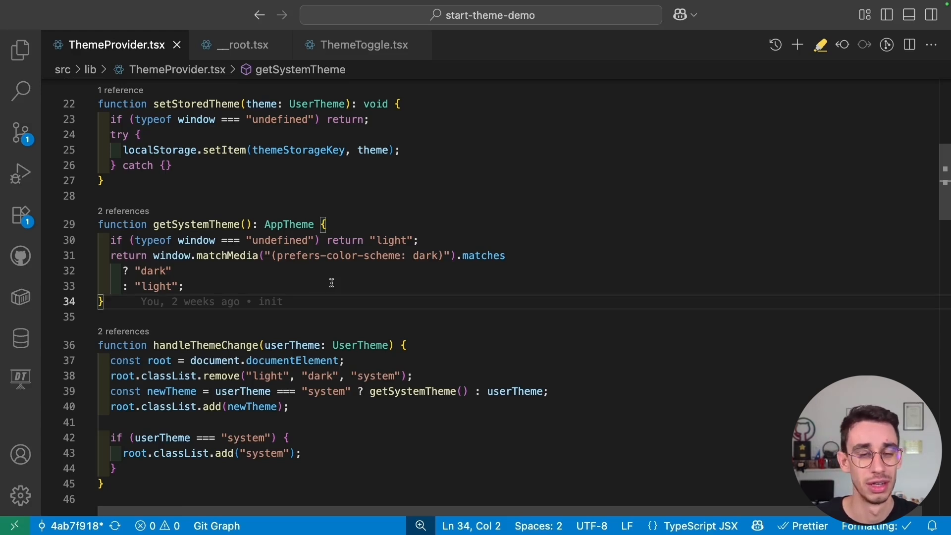
Scroll ThemeProvider.tsx down to the handleThemeChange function.
scroll(down, 3)
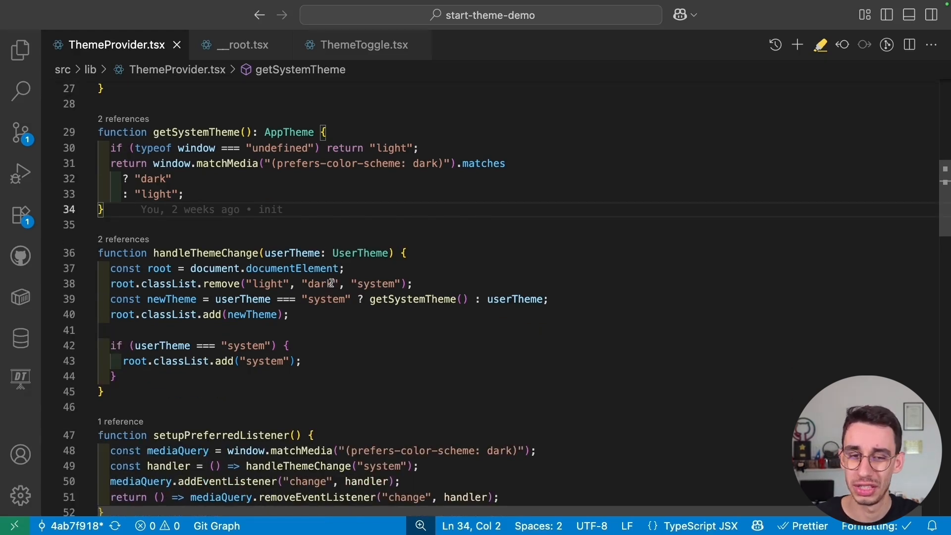
mouse_move(491, 177)
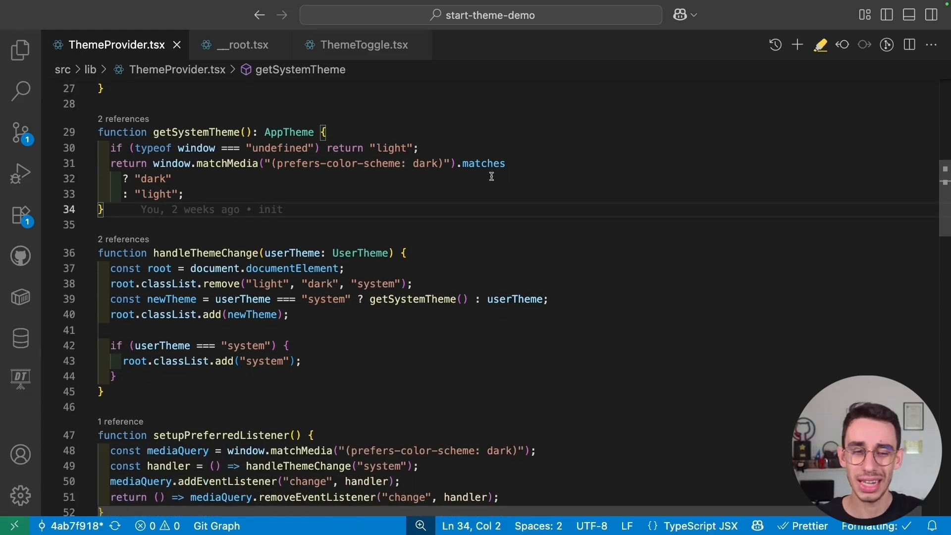
mouse_move(439, 228)
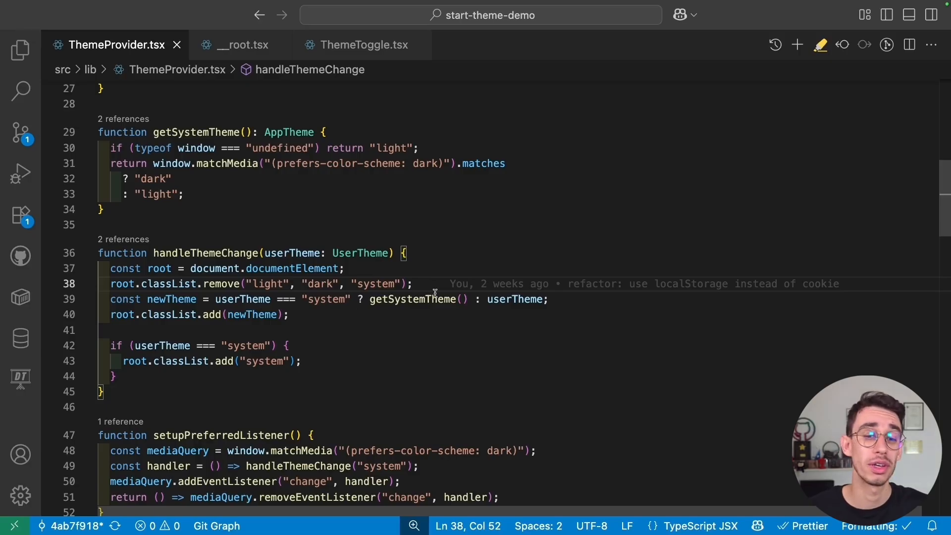
mouse_move(375, 345)
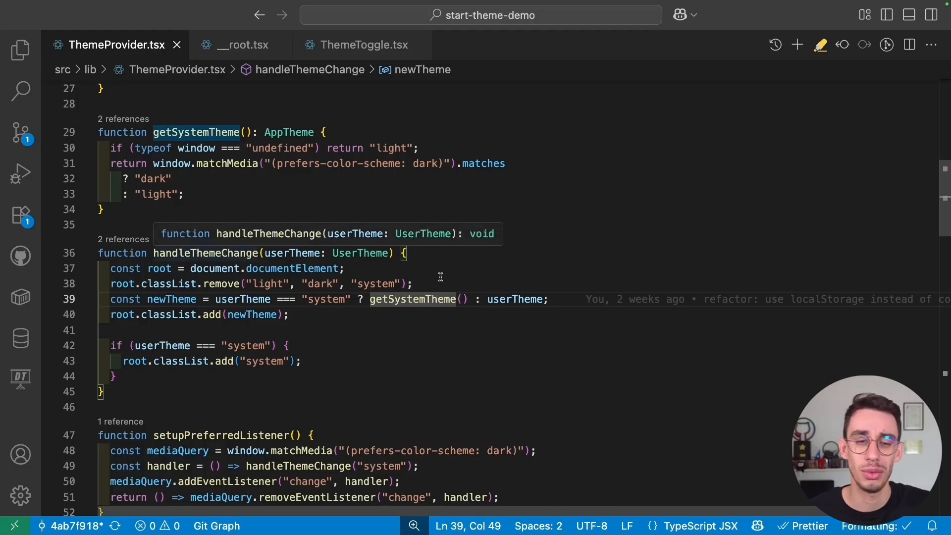
mouse_move(515, 300)
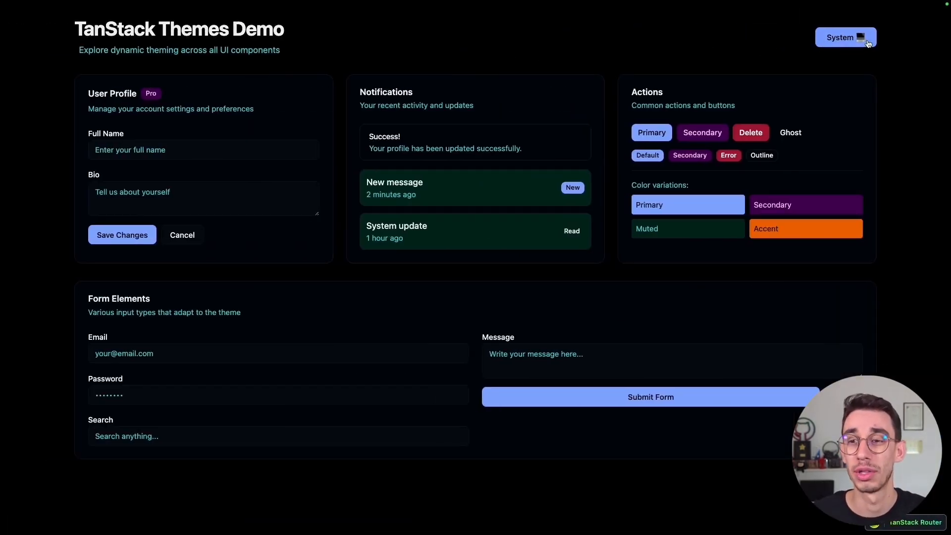
Cycle the demo theme through Light and Dark back to System.
click(845, 36)
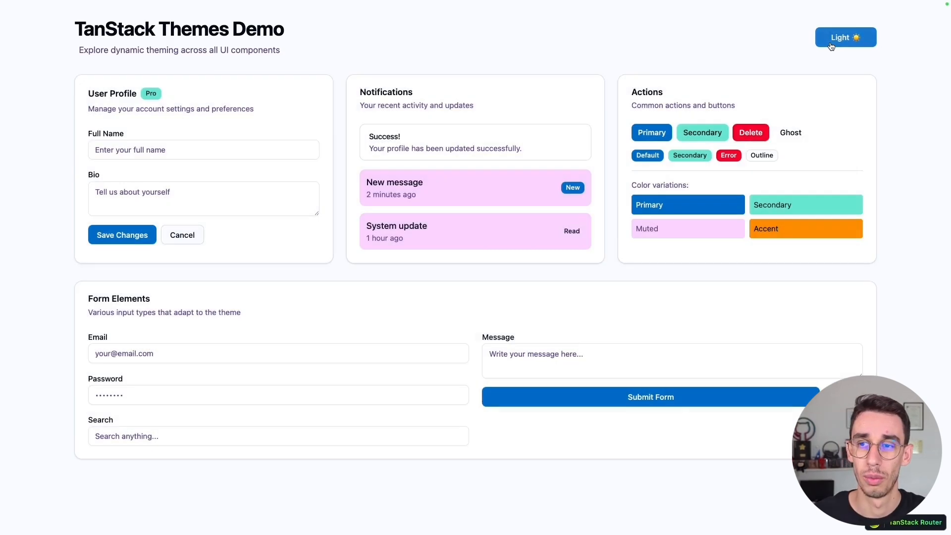
click(845, 36)
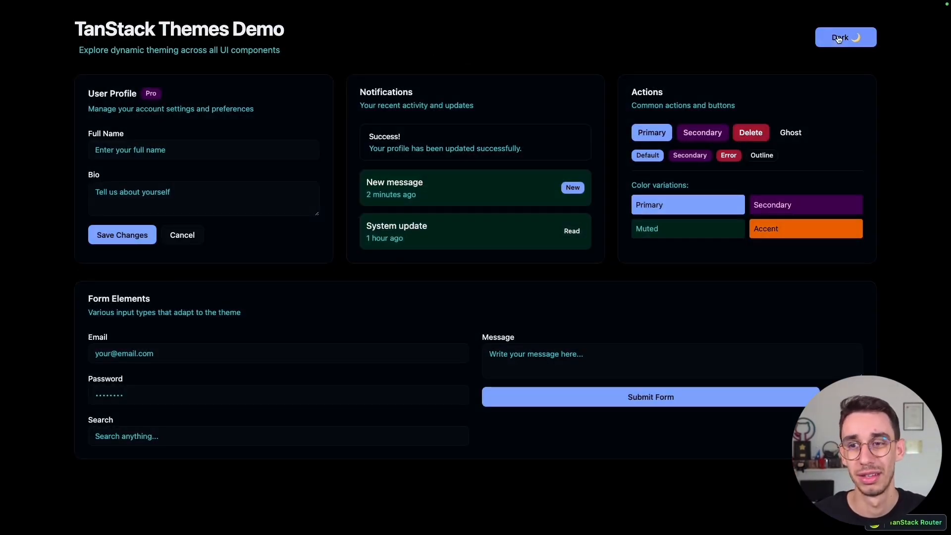
click(845, 37)
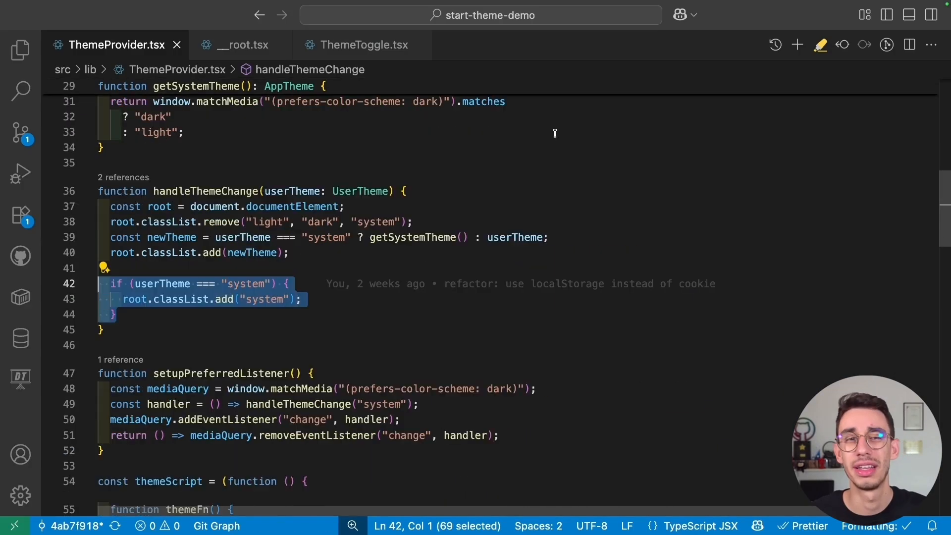
Peek the single reference to setupPreferredListener in the ThemeProvider useEffect and fold themeScript.
scroll(down, 3)
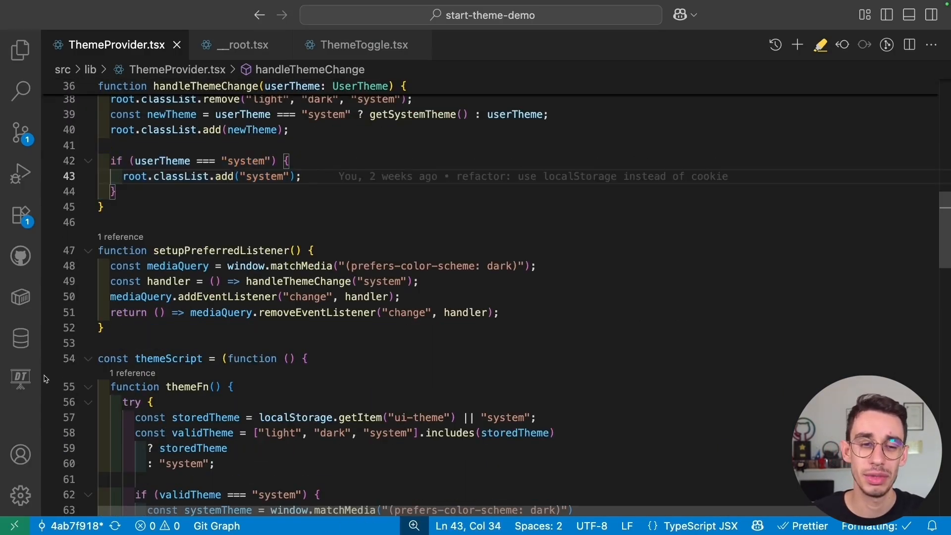
click(166, 328)
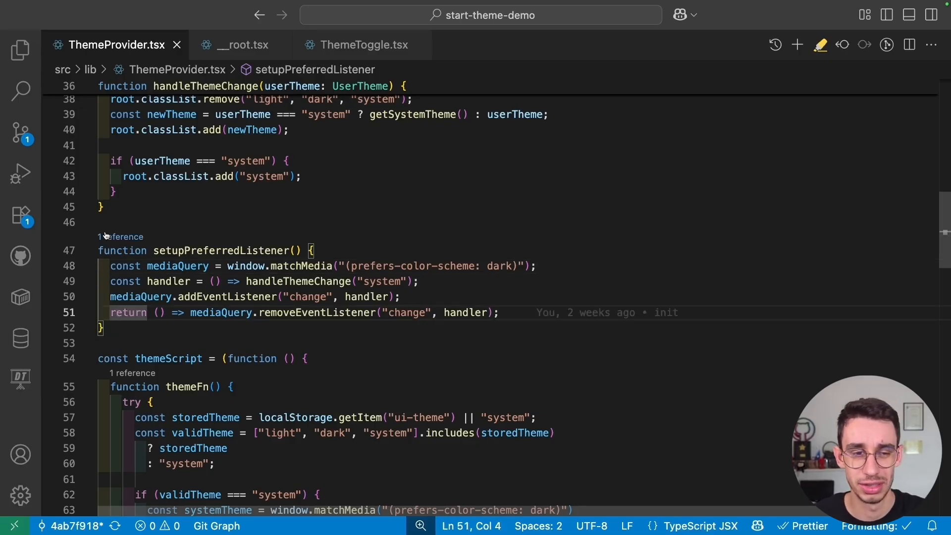
click(121, 235)
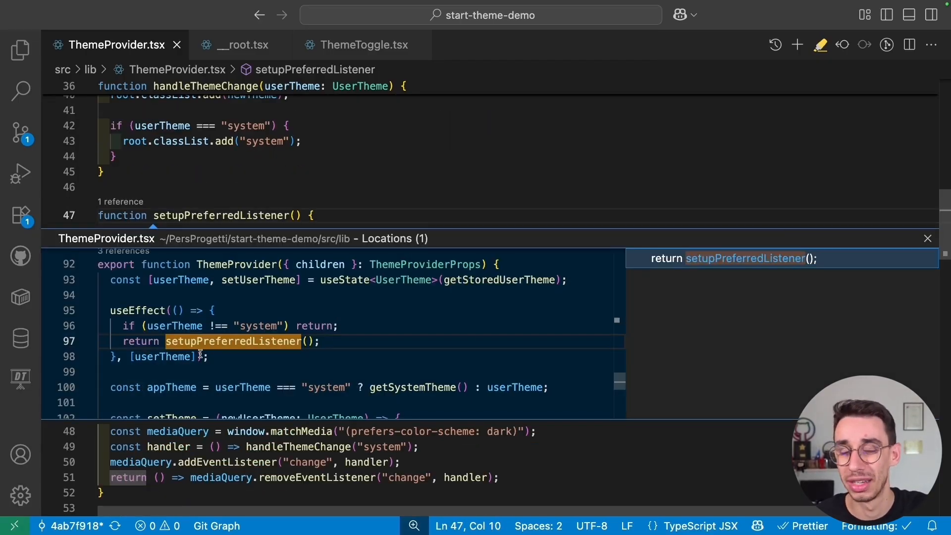
click(927, 238)
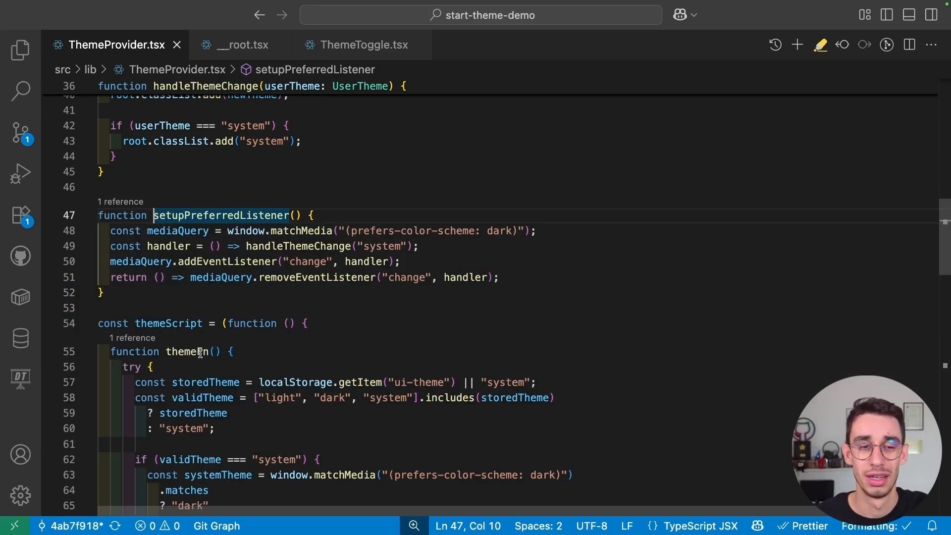
scroll(down, 3)
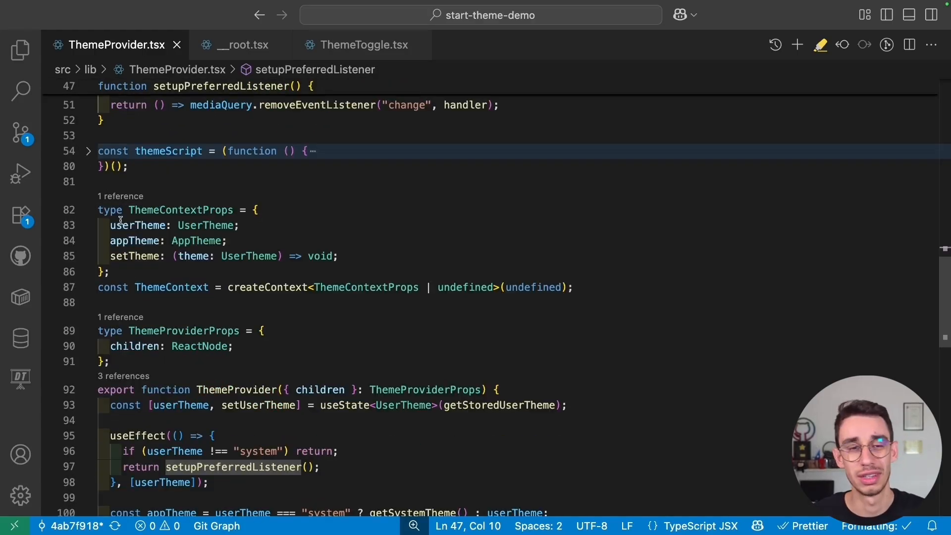
scroll(down, 3)
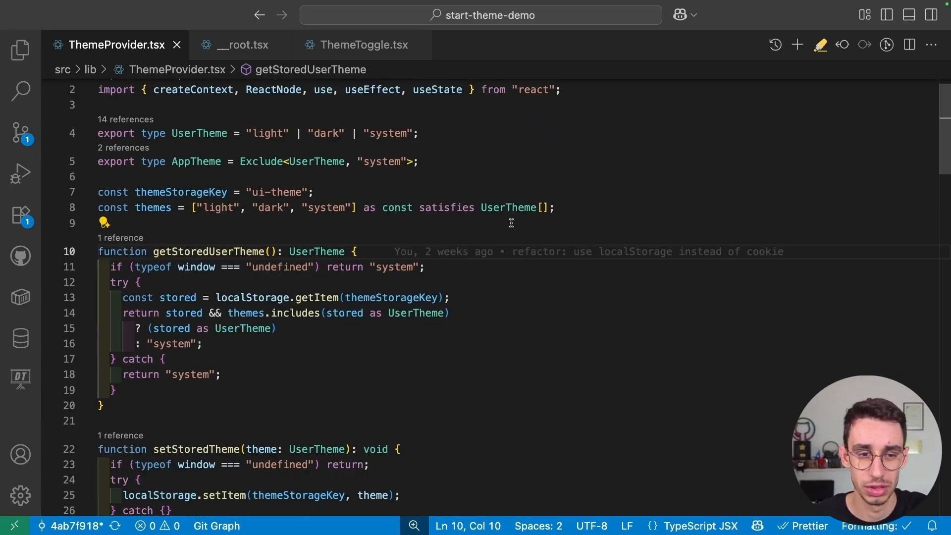
scroll(down, 3)
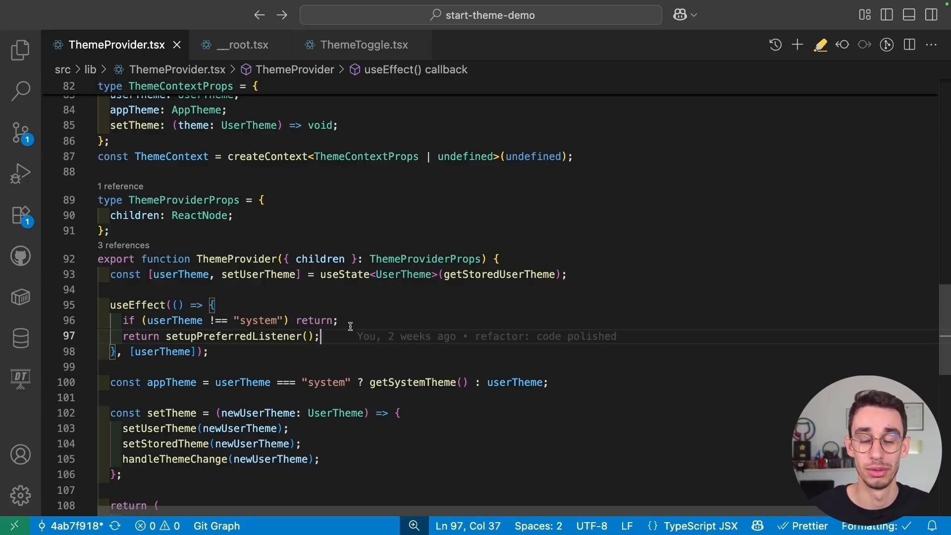
scroll(down, 3)
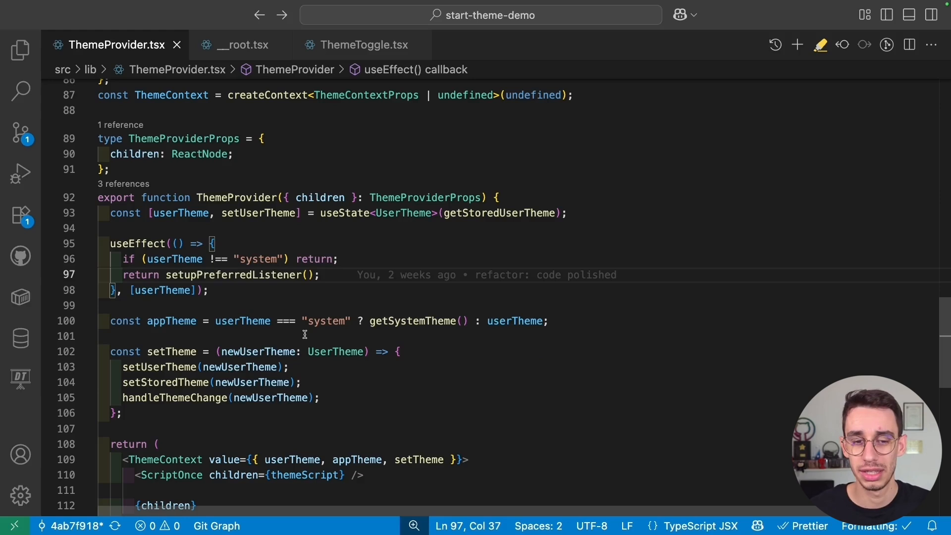
mouse_move(412, 321)
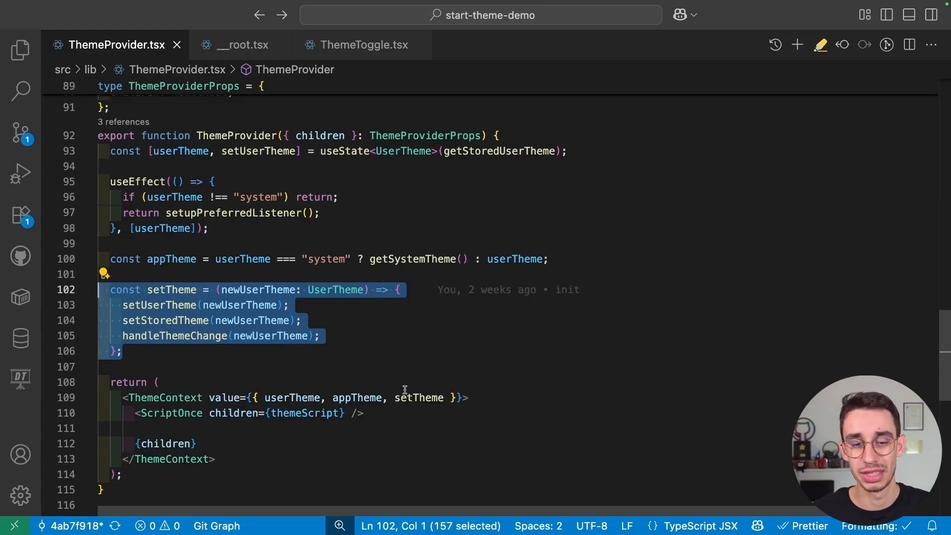
mouse_move(418, 398)
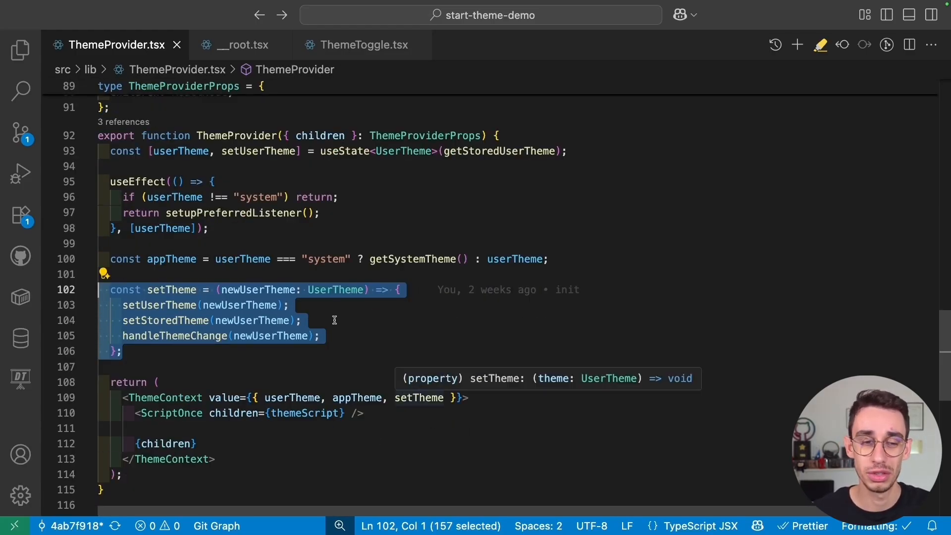
click(148, 305)
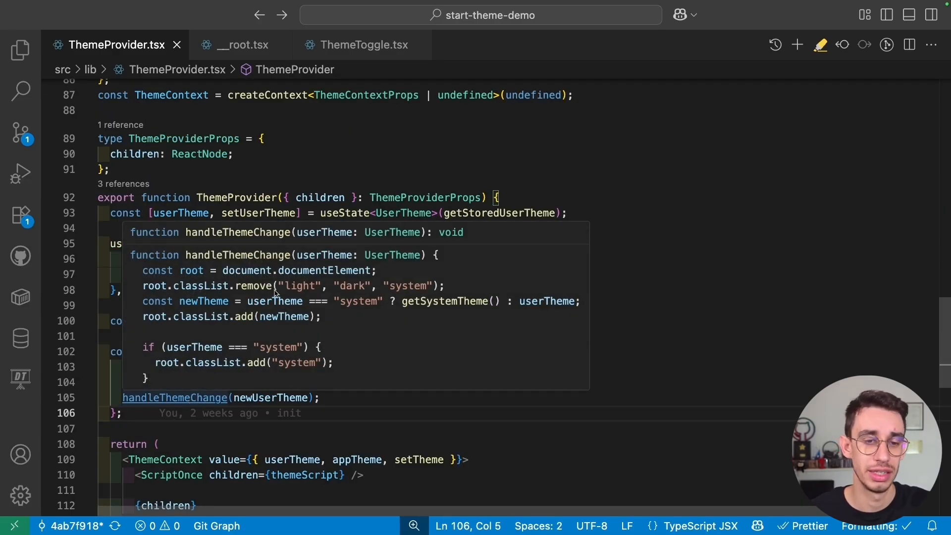
mouse_move(289, 315)
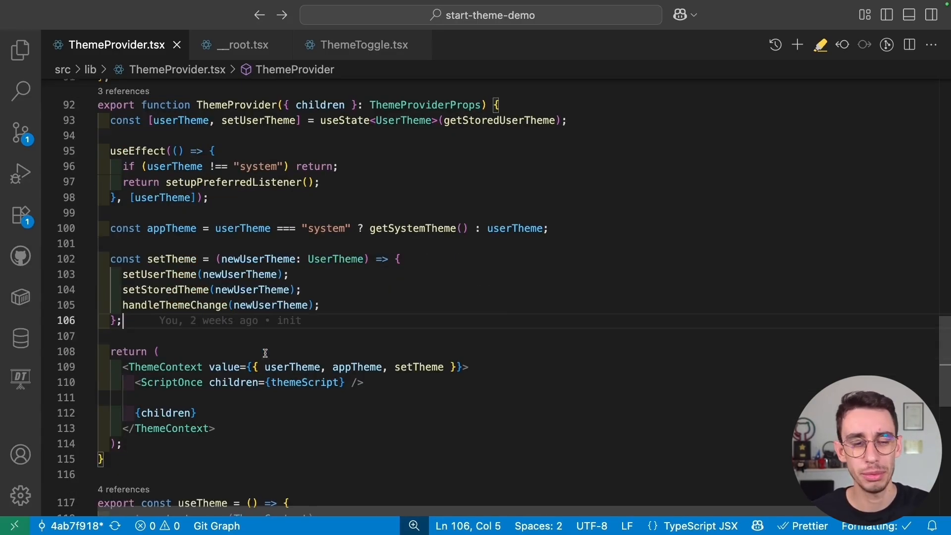
Unfold the themeScript body showing its localStorage read and system-class logic.
scroll(down, 3)
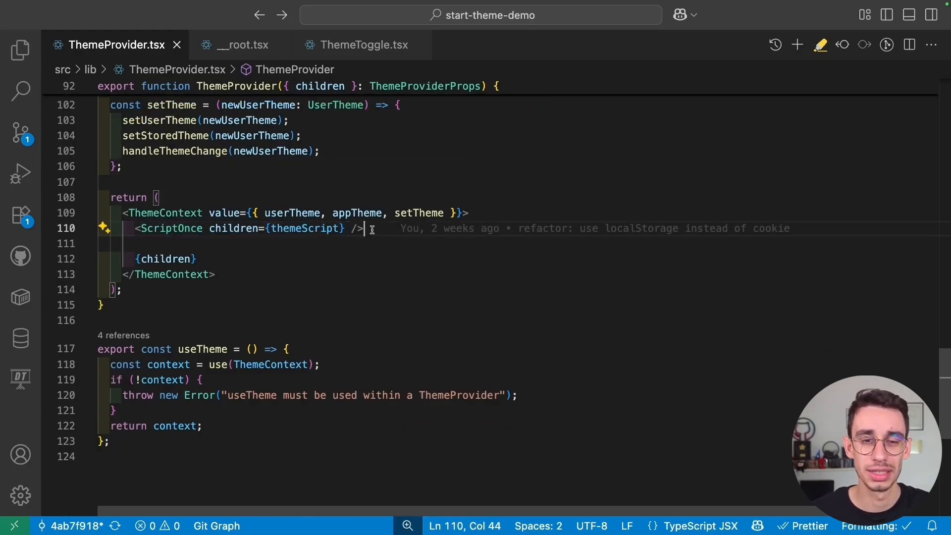
mouse_move(305, 228)
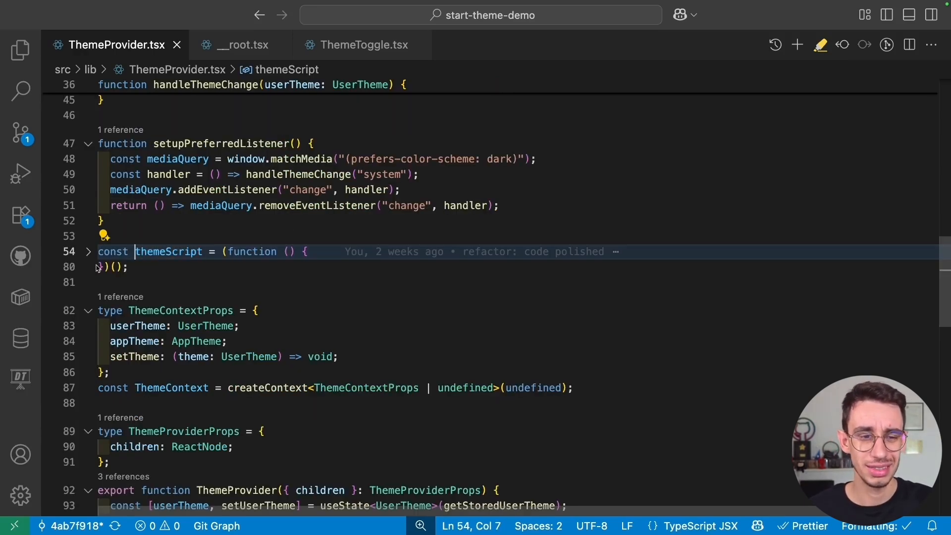
click(87, 251)
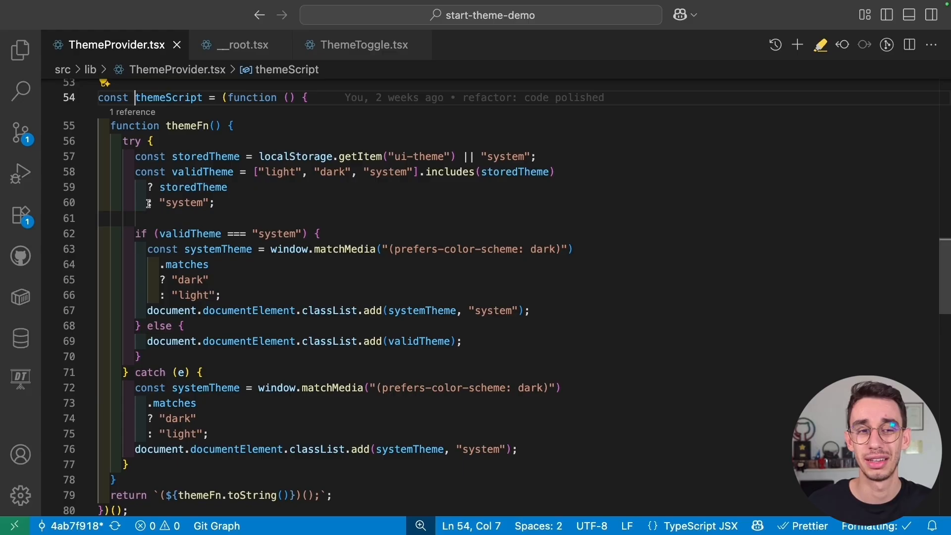
mouse_move(188, 263)
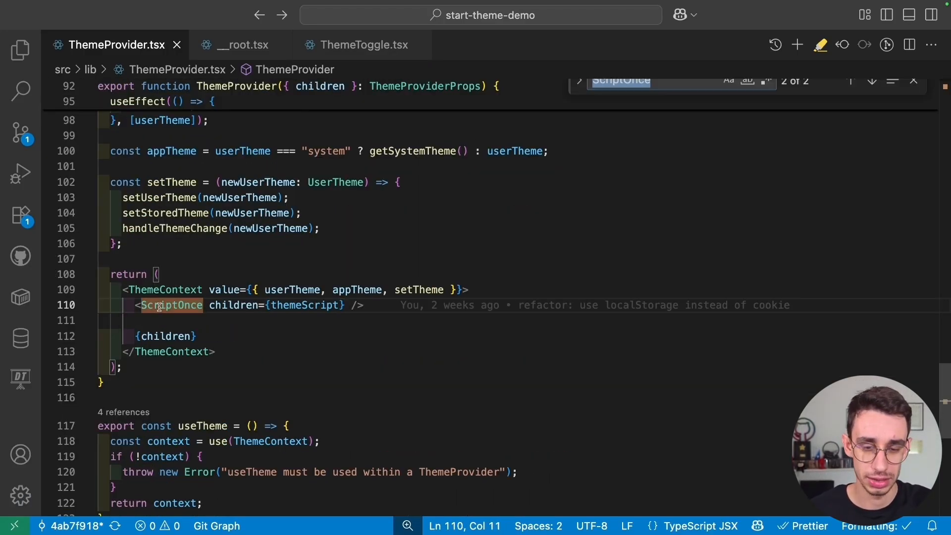
Jump to the ScriptOnce import from TanStack React Router, then back to themeScript.
click(850, 91)
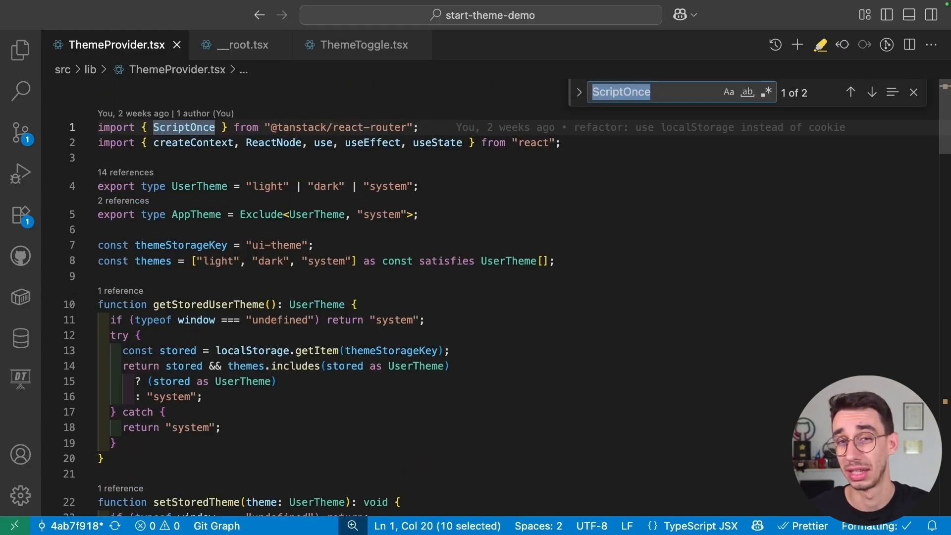
click(870, 91)
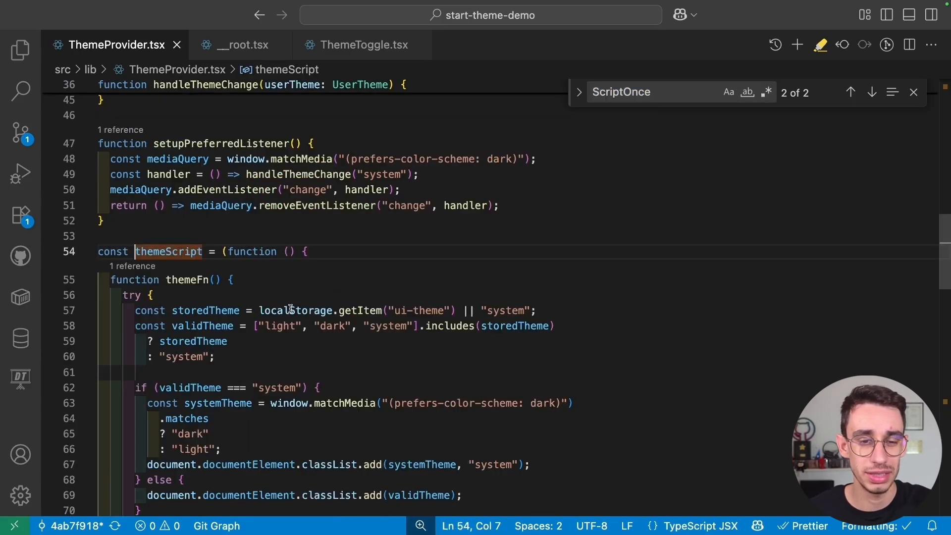
scroll(down, 3)
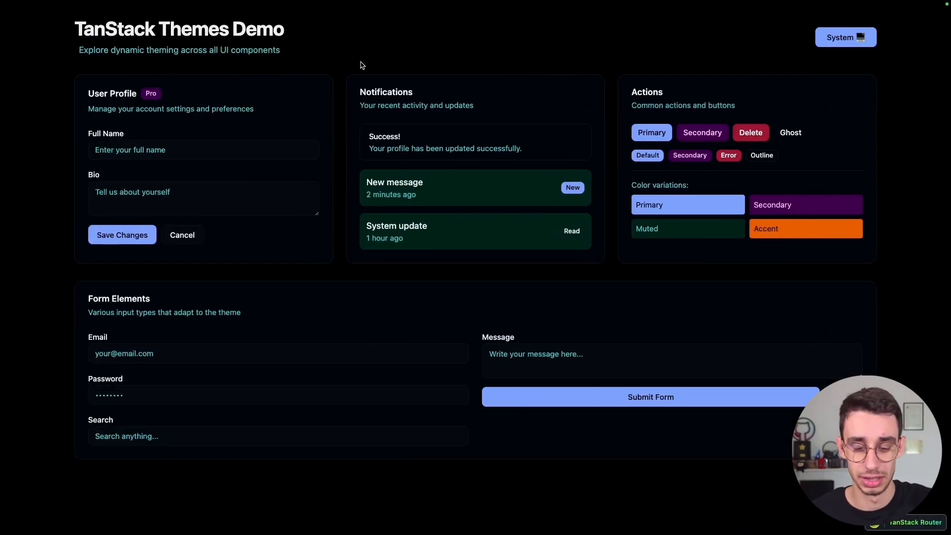
Toggle the demo to Dark then System while DevTools shows the html dark and system classes.
click(845, 37)
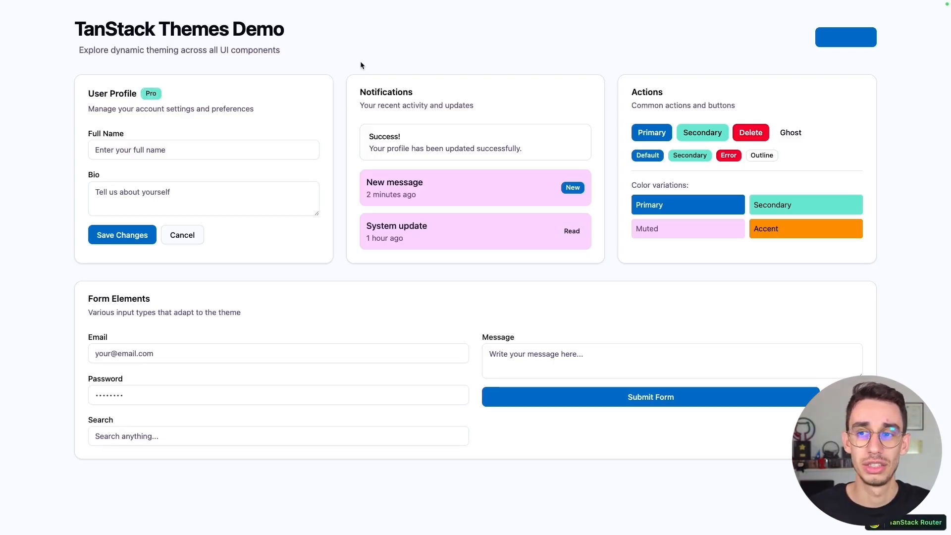
mouse_move(682, 39)
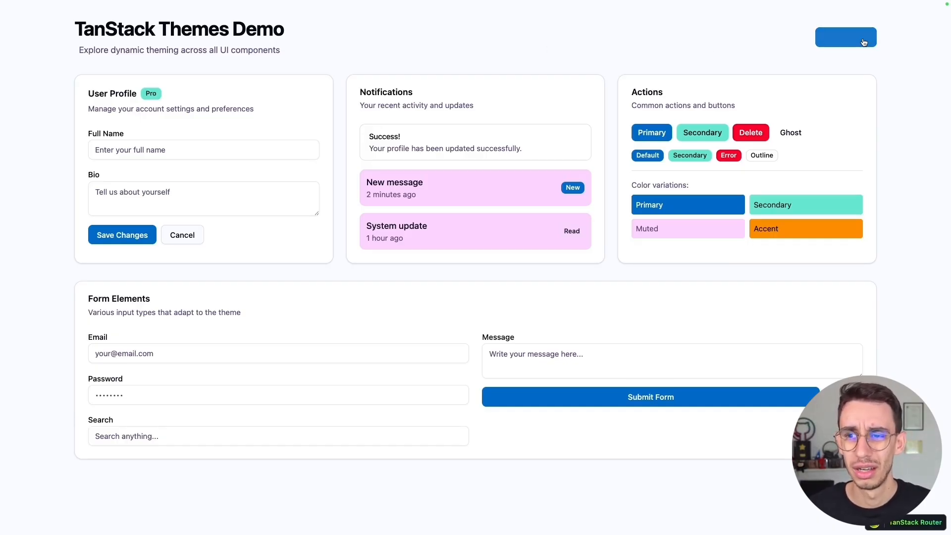
click(845, 37)
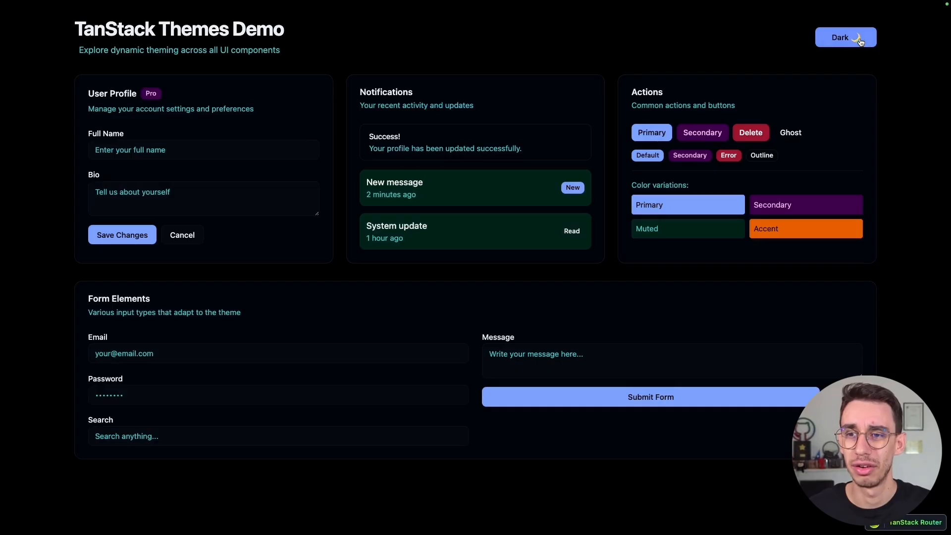
click(845, 37)
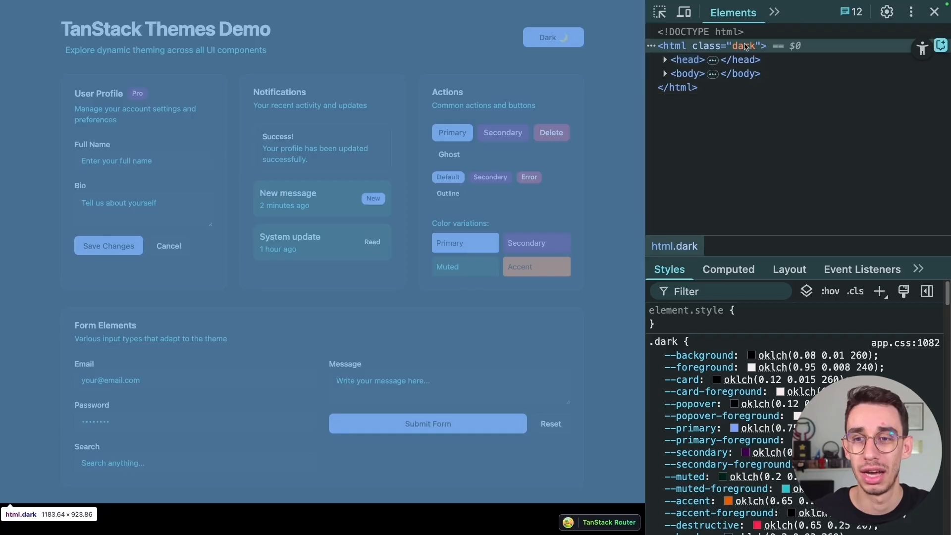
click(552, 36)
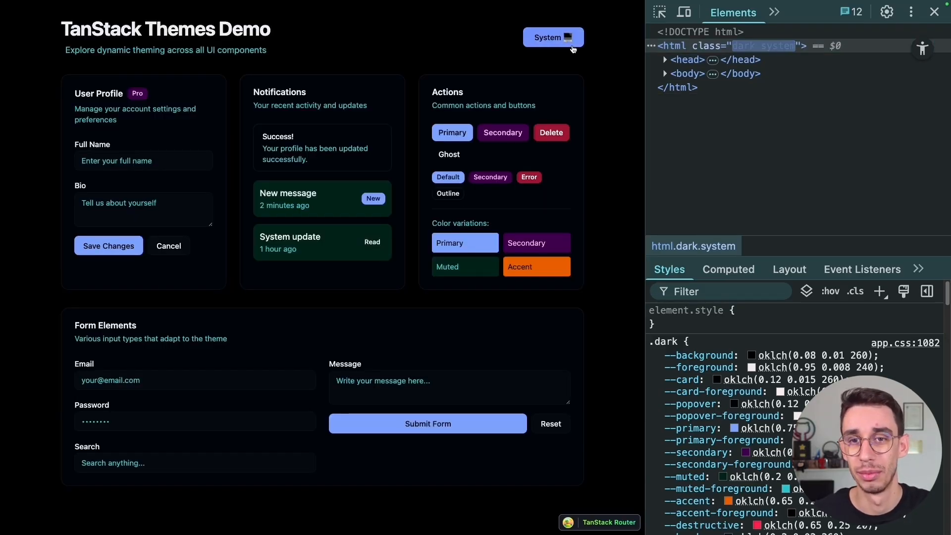
mouse_move(594, 63)
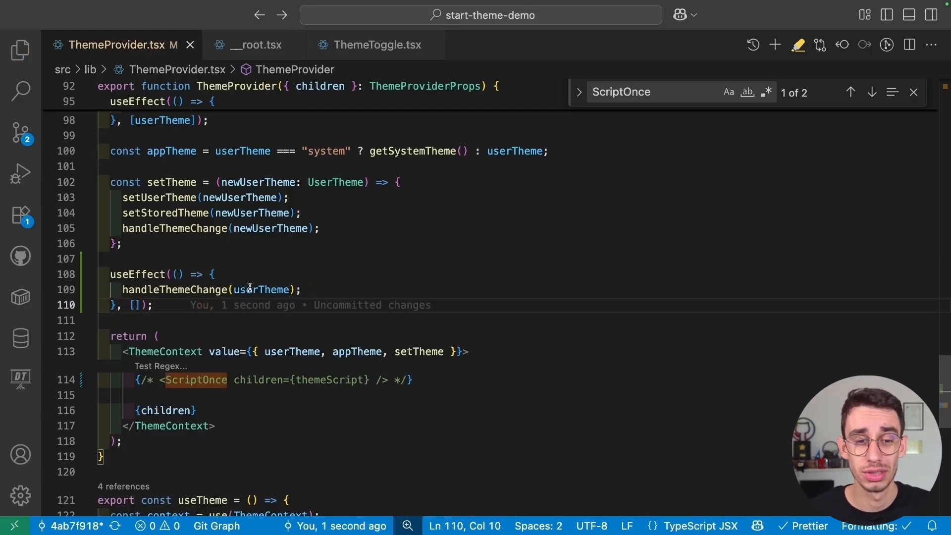
mouse_move(261, 289)
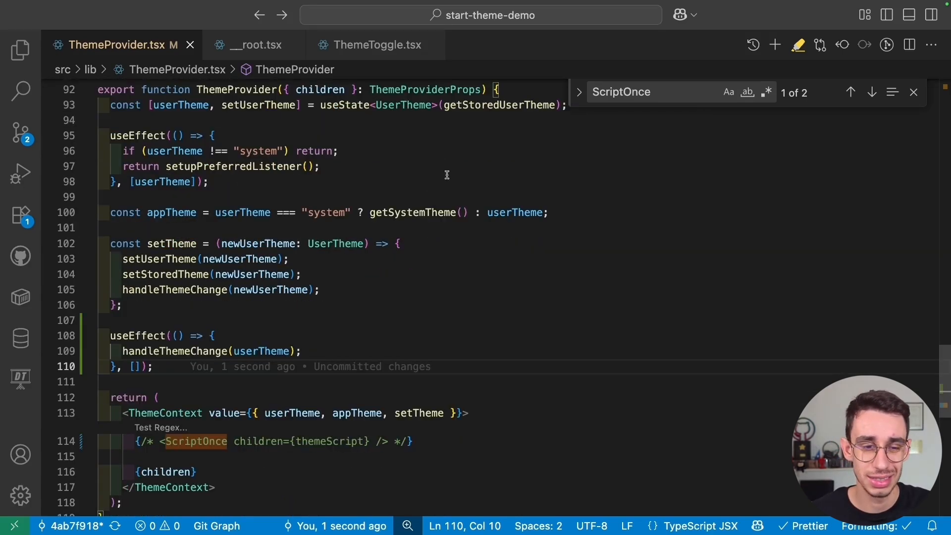
mouse_move(364, 282)
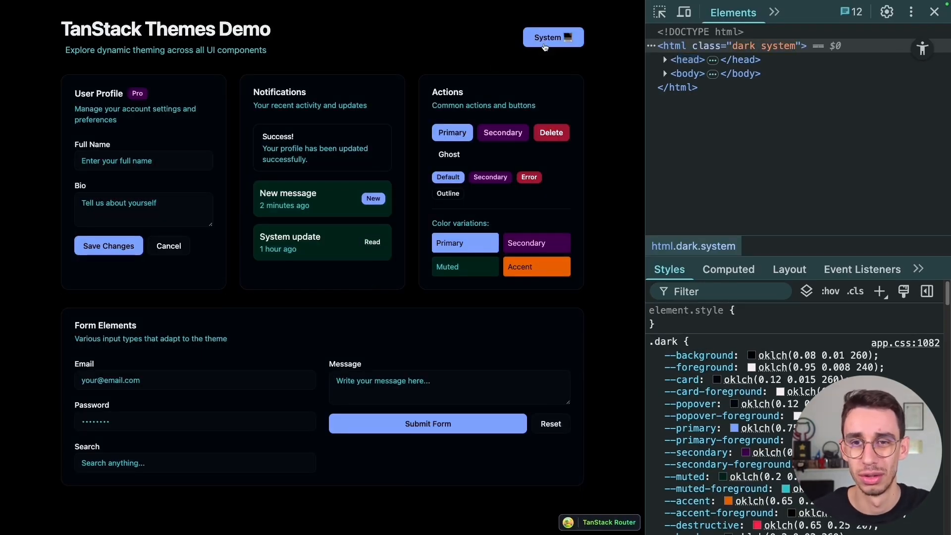
Reload the demo and toggle Dark and System without the inline script, then return to the editor.
click(551, 37)
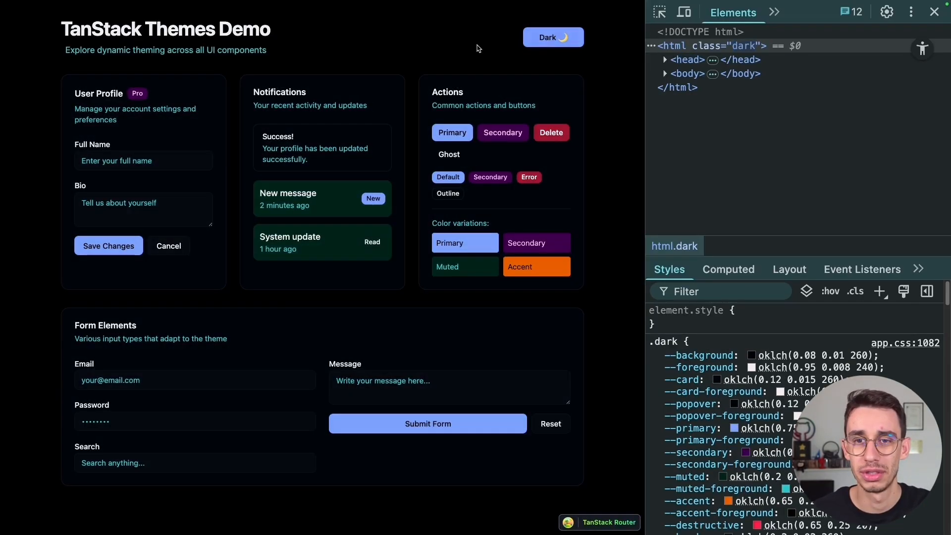
click(552, 37)
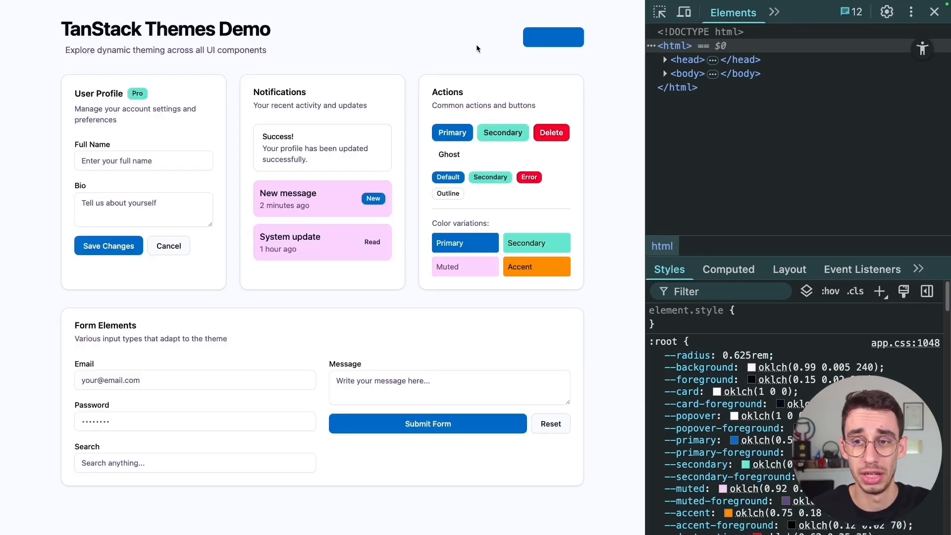
click(552, 36)
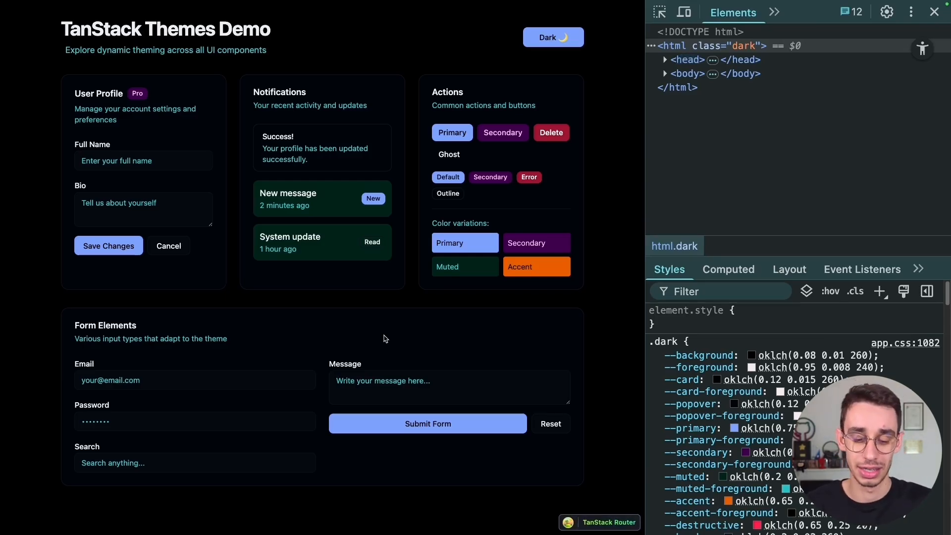
click(551, 37)
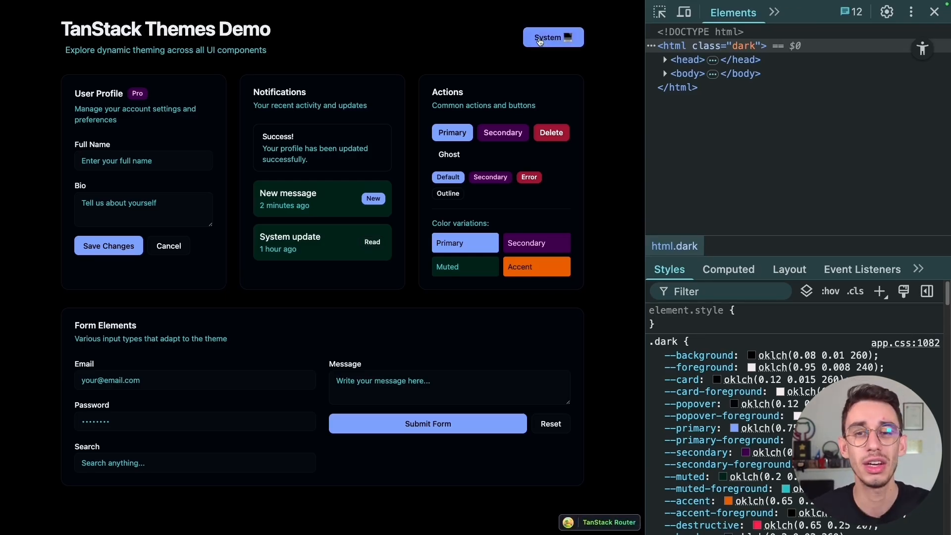
click(552, 37)
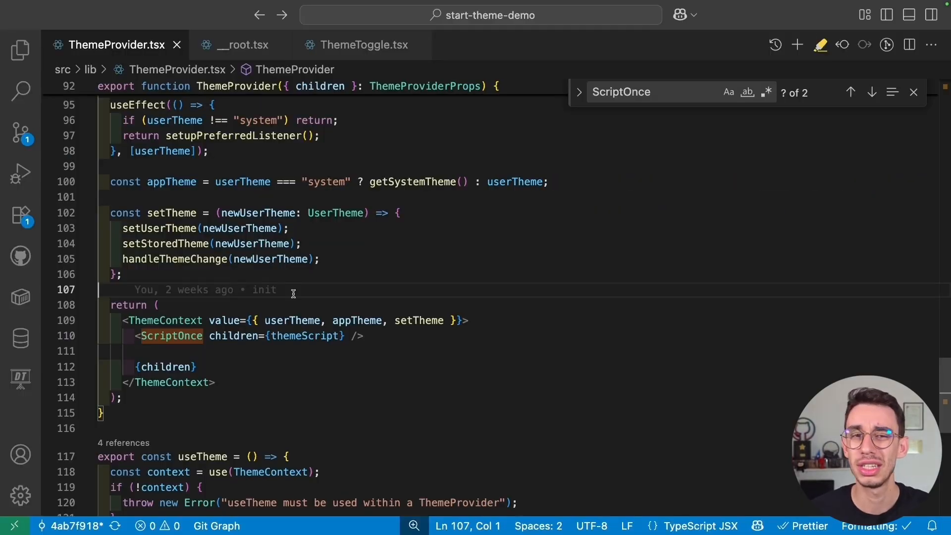
Select the three per-theme label spans in ThemeToggle.tsx.
click(363, 44)
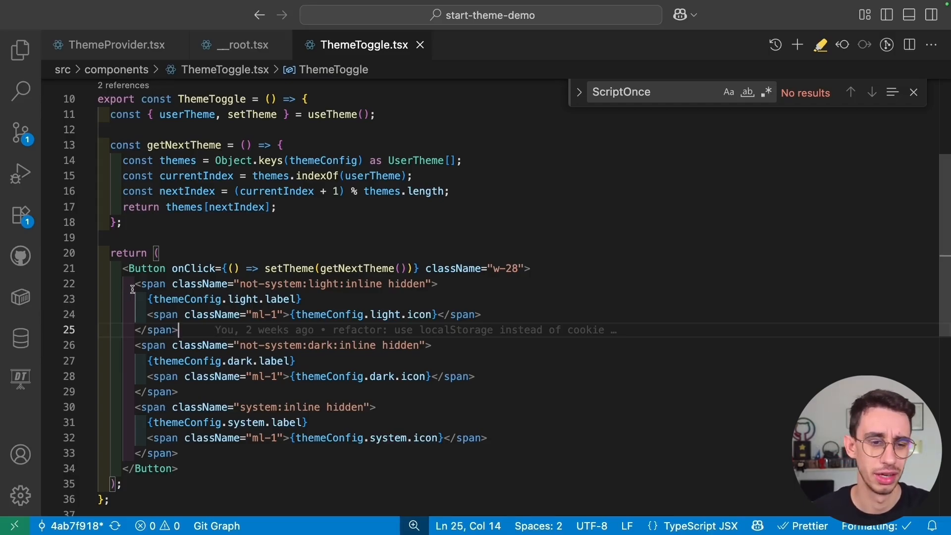
drag(134, 284, 180, 452)
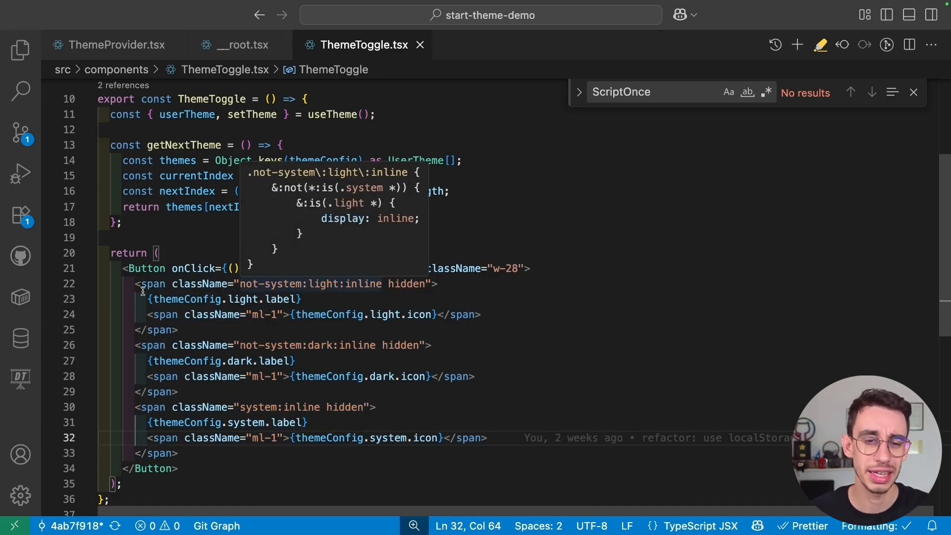
drag(138, 283, 204, 436)
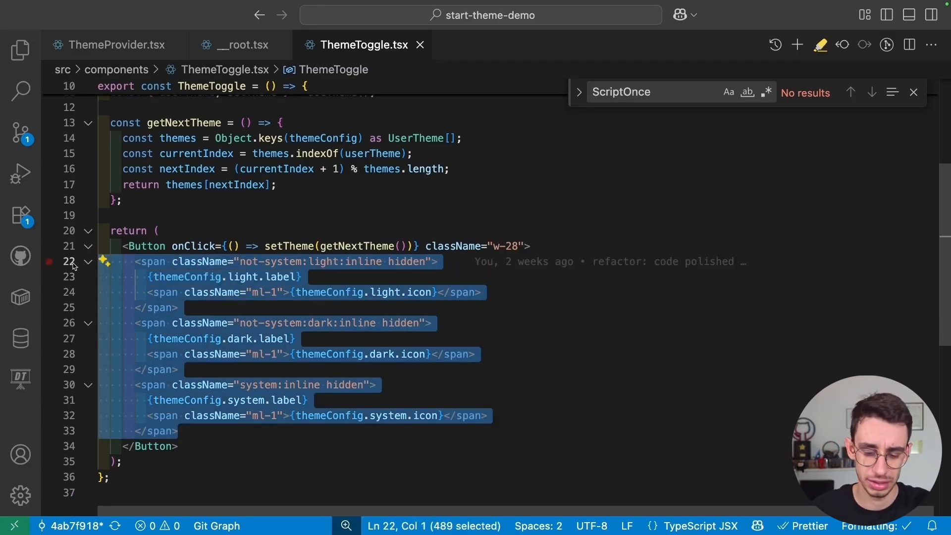
Ask inline chat to 'use userTheme' and accept the themeConfig[userTheme] rewrite.
text(use userTheme)
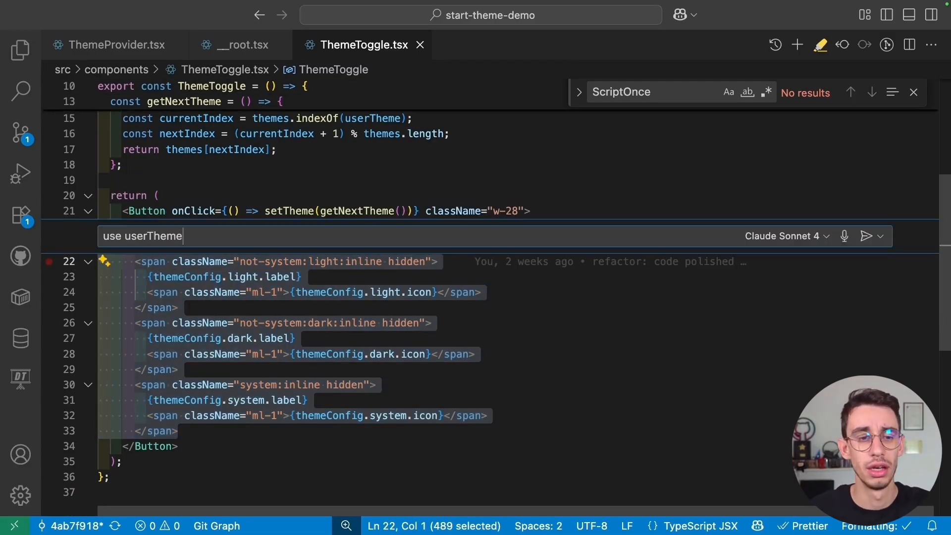
click(868, 236)
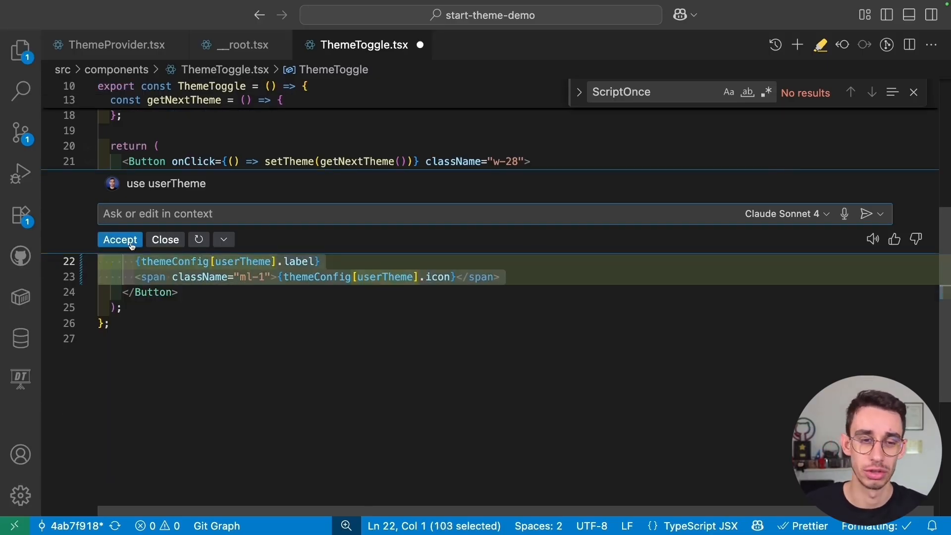
click(120, 239)
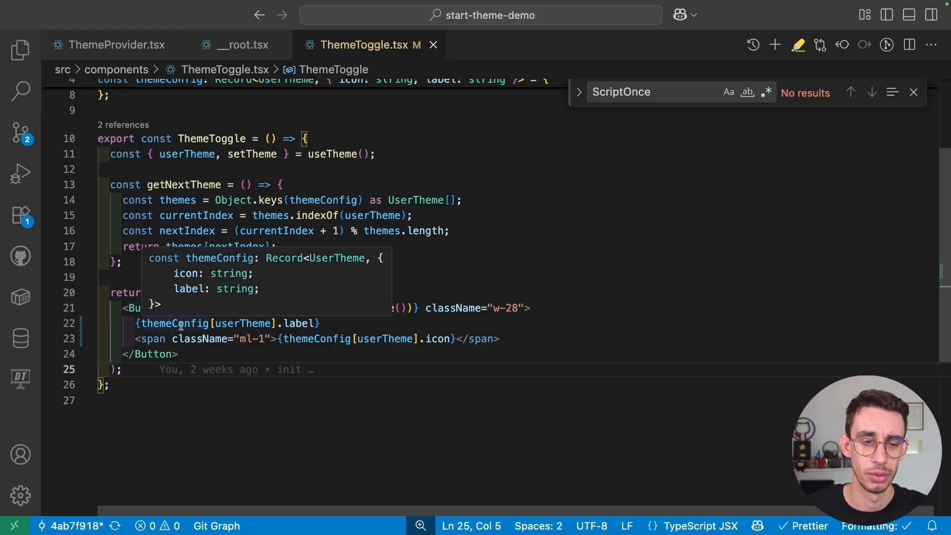
mouse_move(391, 395)
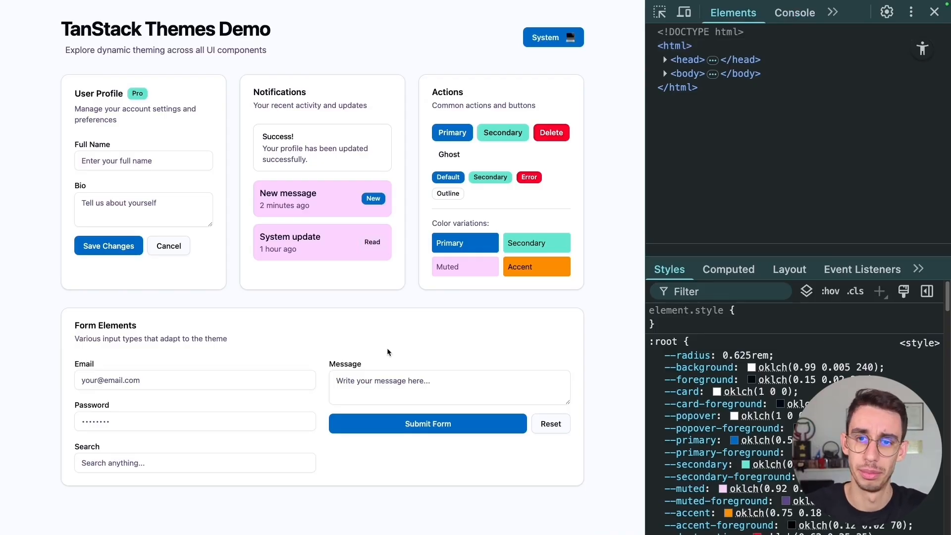
Cycle the demo's theme toggle through Light, Dark, System and back to Dark, watching the html class.
click(552, 37)
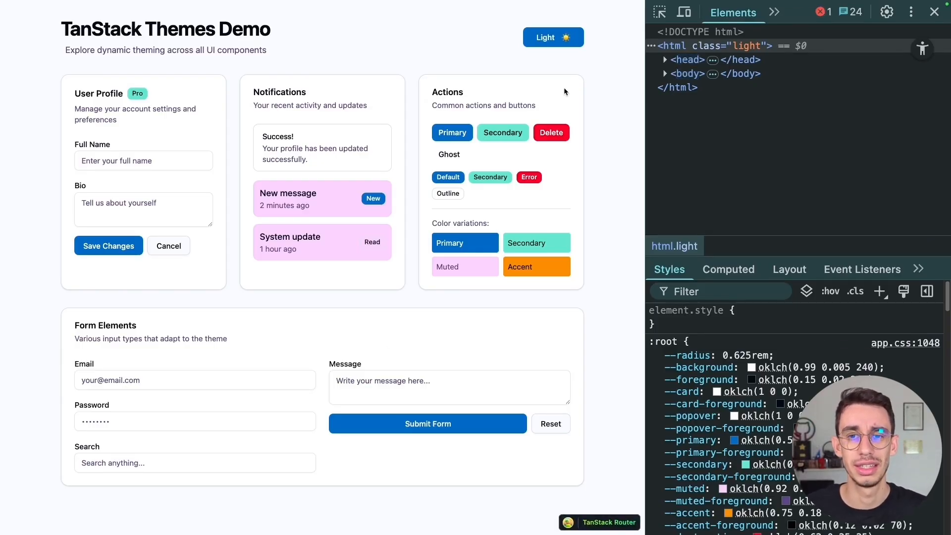
click(552, 37)
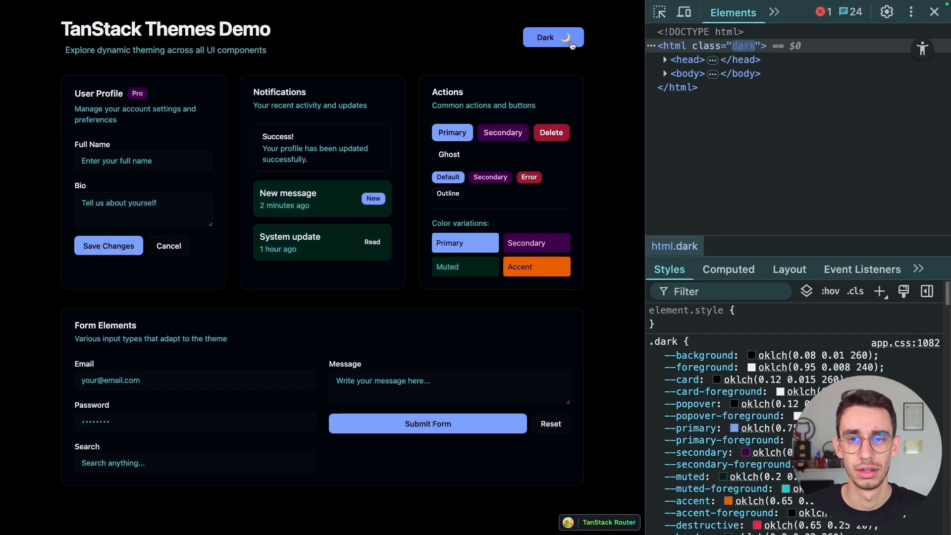
click(551, 36)
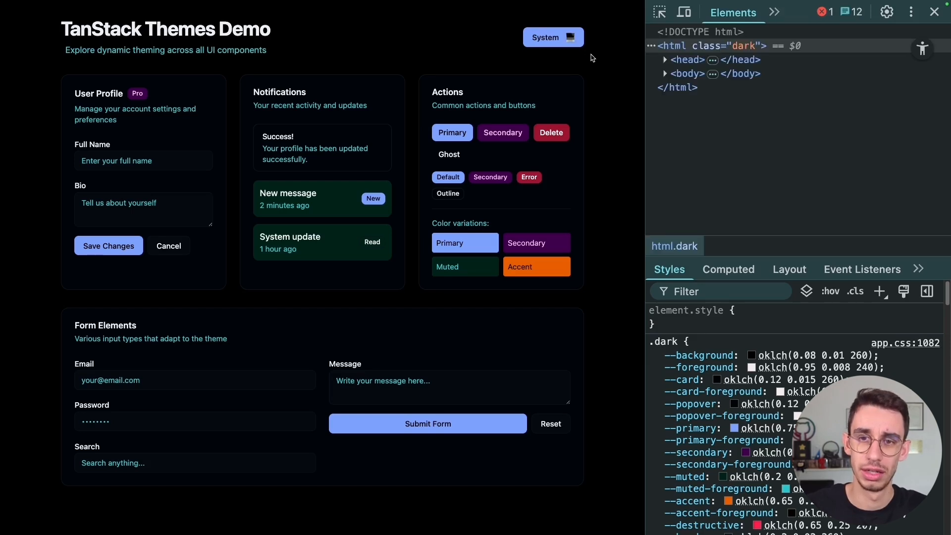
click(552, 36)
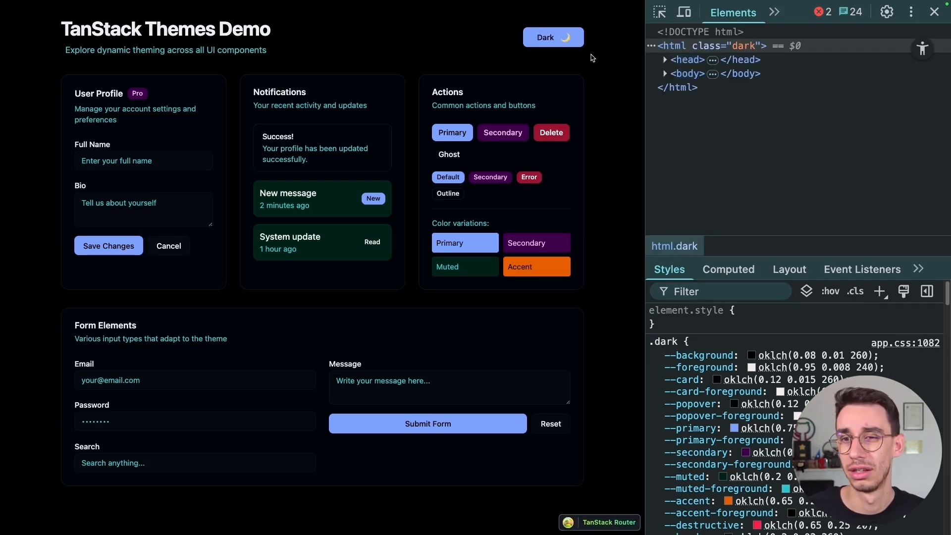
mouse_move(458, 314)
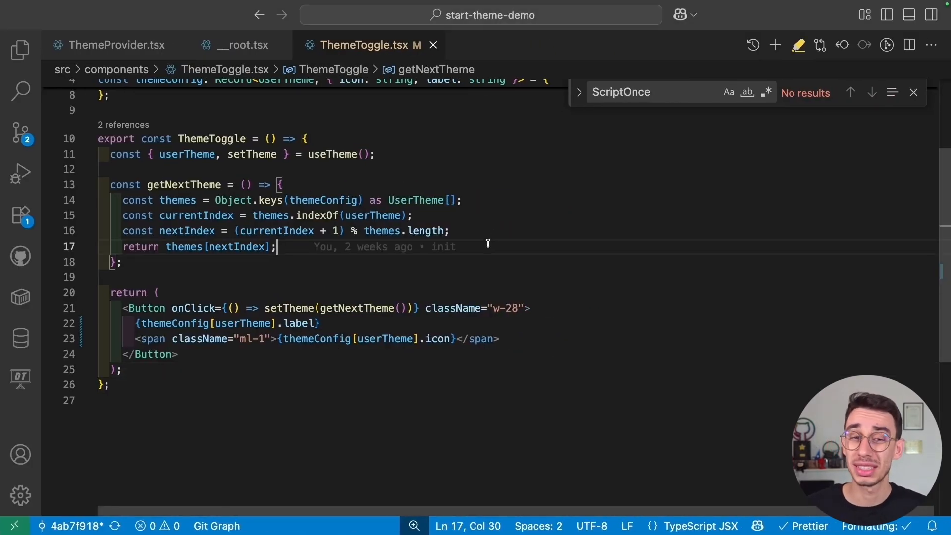
mouse_move(187, 153)
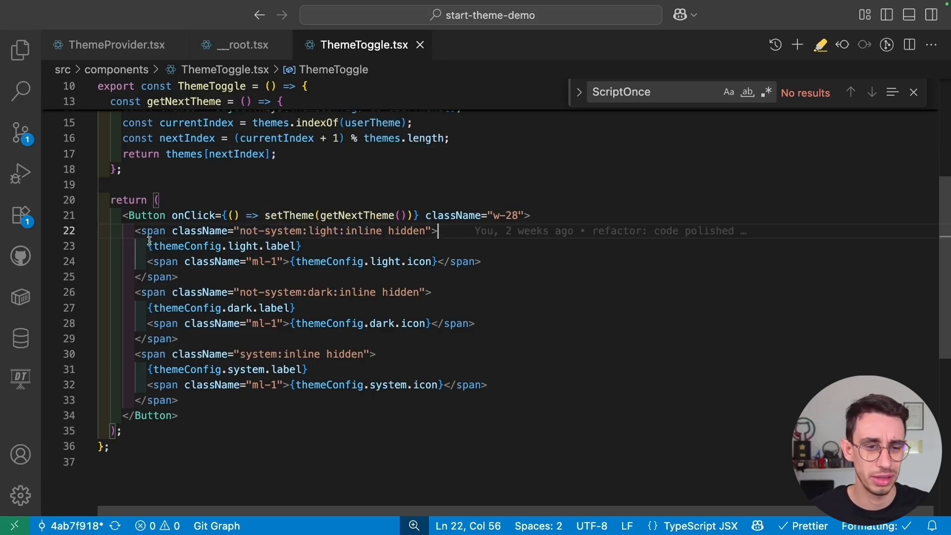
Discard the uncommitted ThemeToggle.tsx changes so the three class-based spans return.
click(477, 323)
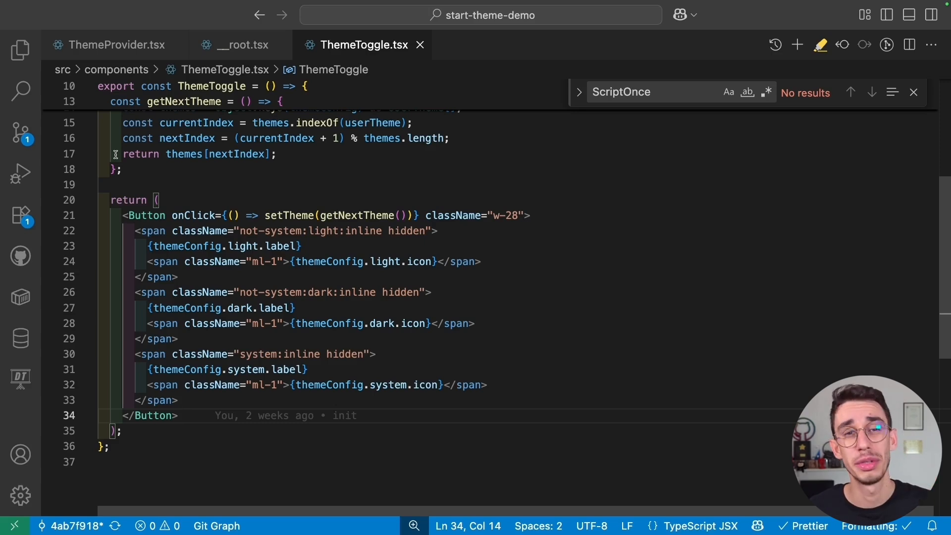
Review the ThemeProvider.tsx diff replacing typeof-window checks with createIsomorphicFn and clientOnly wrappers.
click(21, 131)
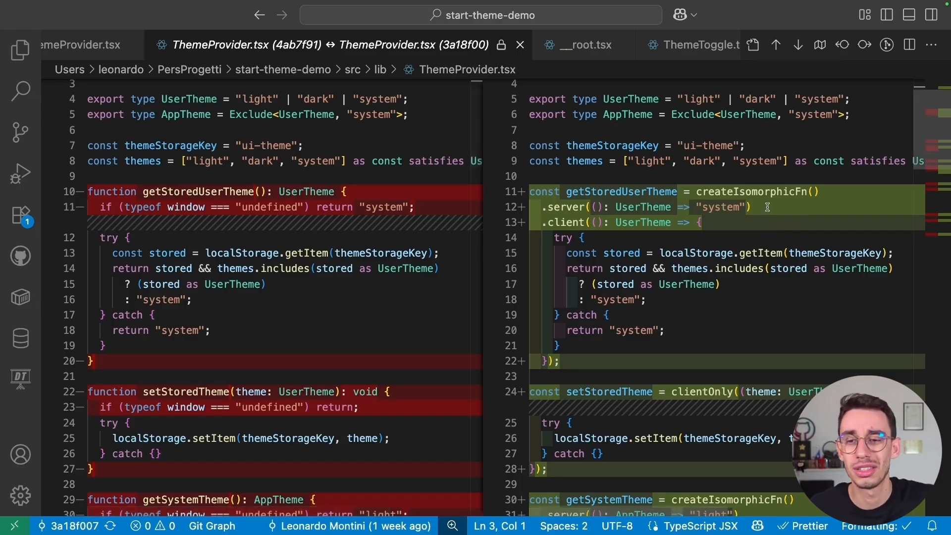
click(749, 207)
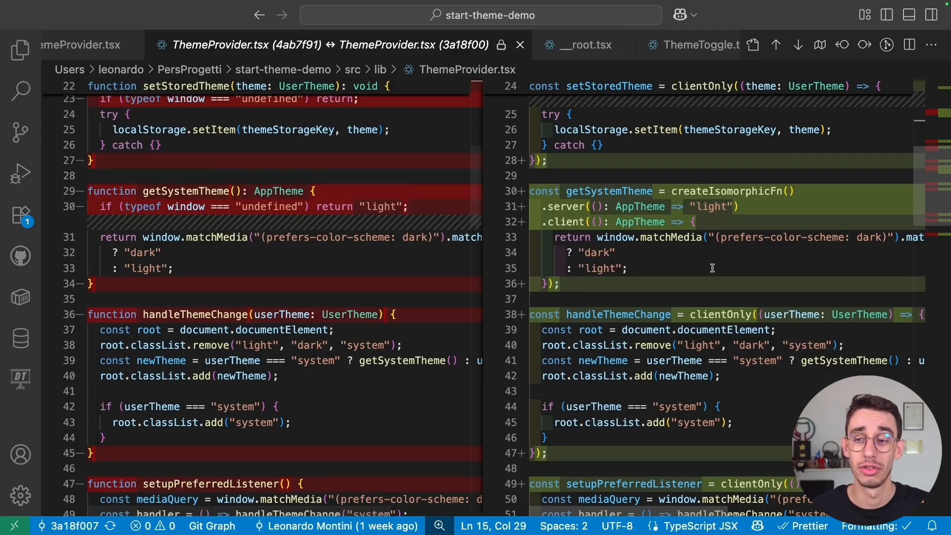
scroll(down, 3)
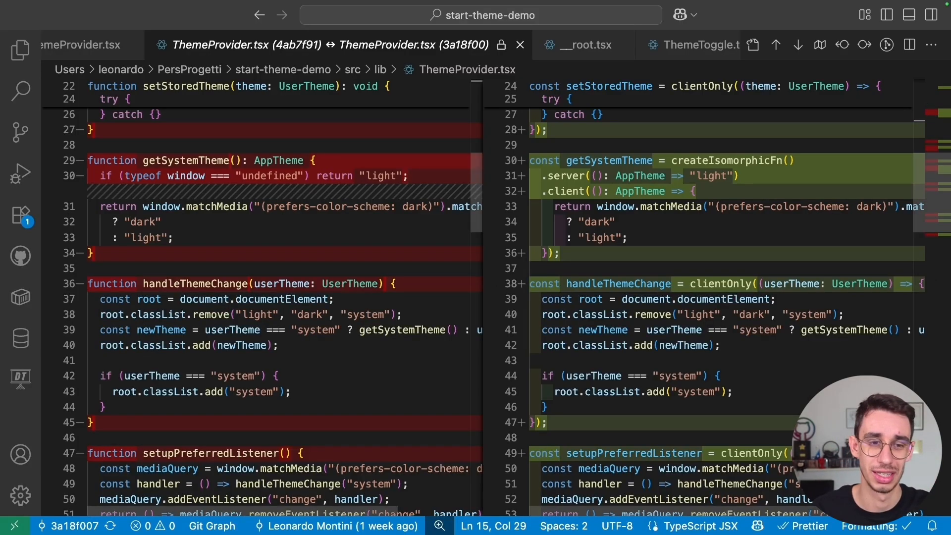
Review the ThemeProvider.tsx diff from 'feat: add zod validation', where zod schemas parse the themes.
click(20, 132)
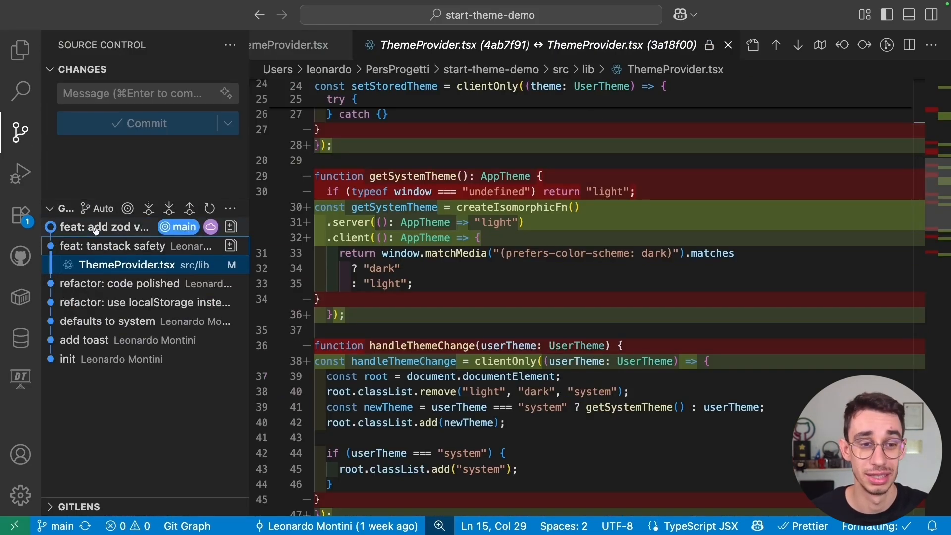
click(103, 226)
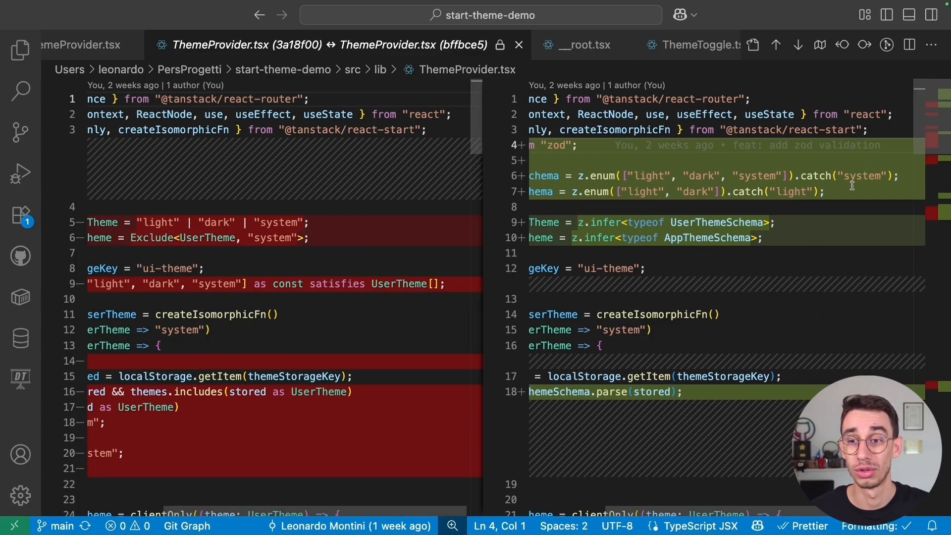
mouse_move(856, 185)
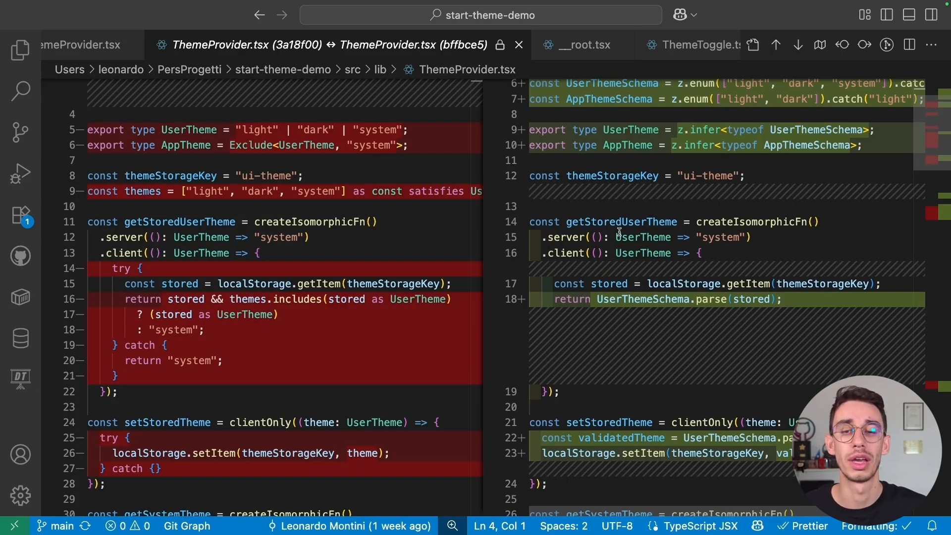
scroll(down, 3)
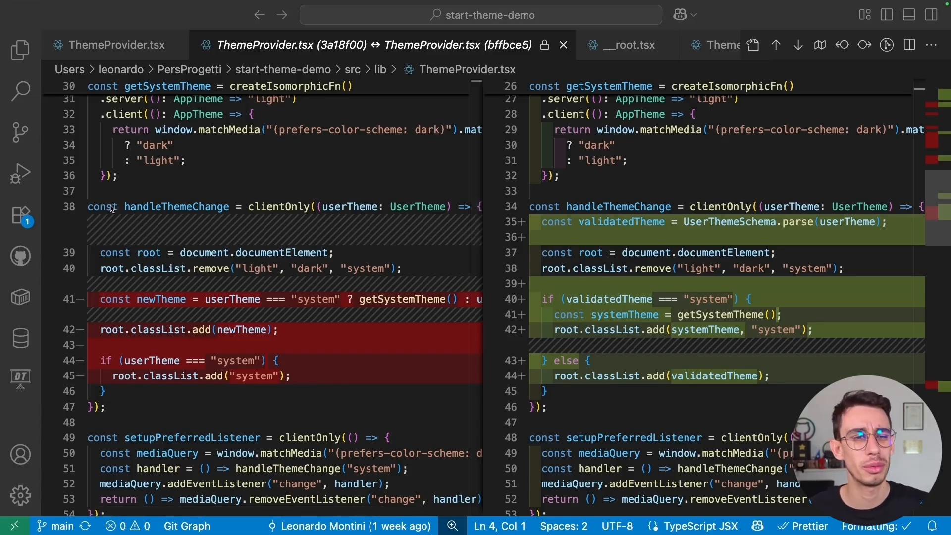
Review ThemeProvider.tsx from the 'refactor: use localStorage' commit.
click(21, 132)
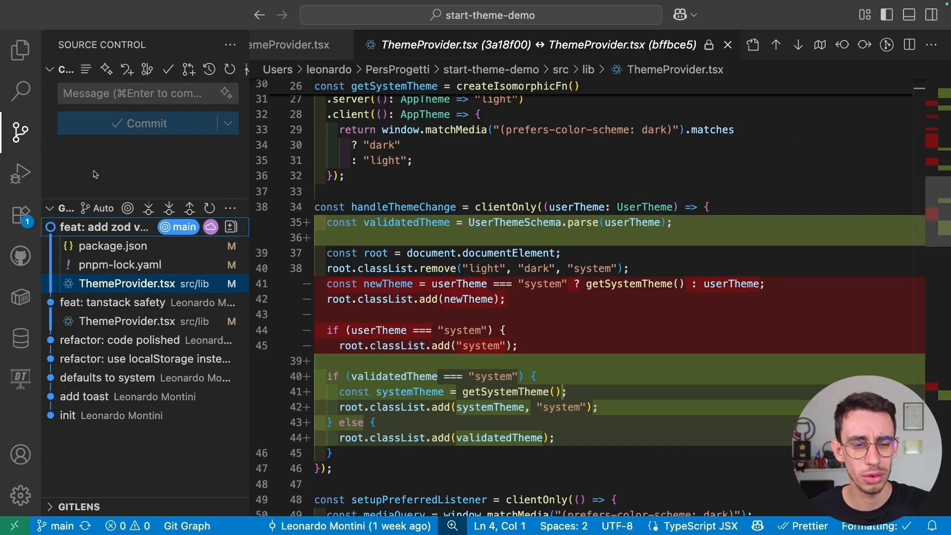
mouse_move(139, 321)
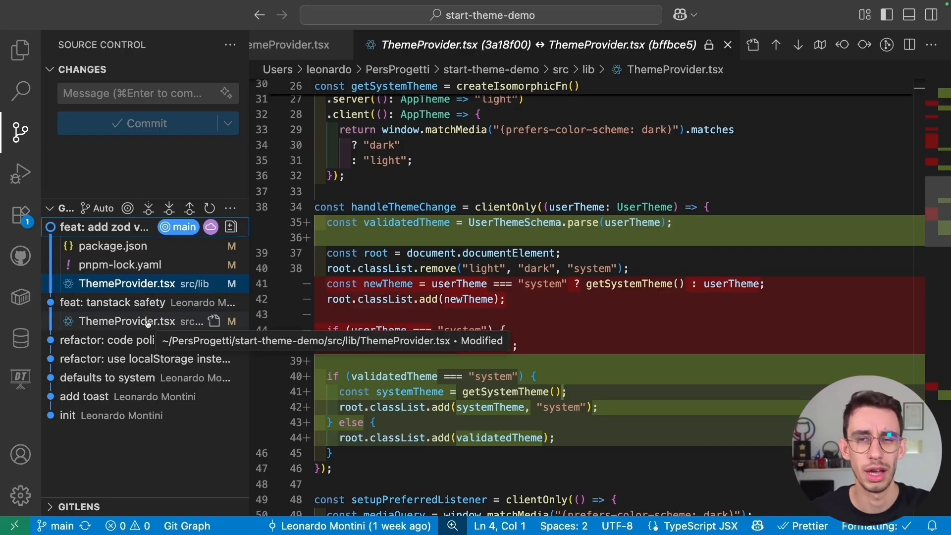
click(136, 358)
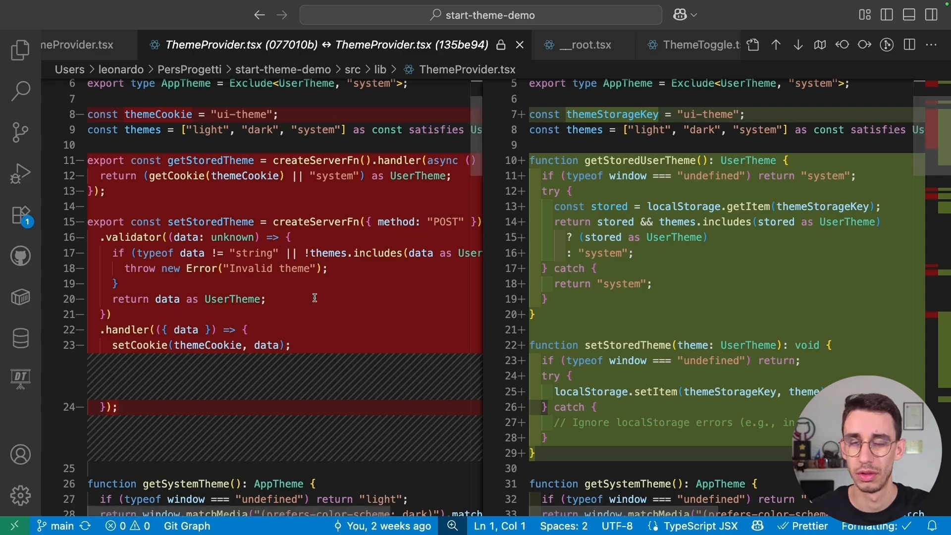
click(20, 132)
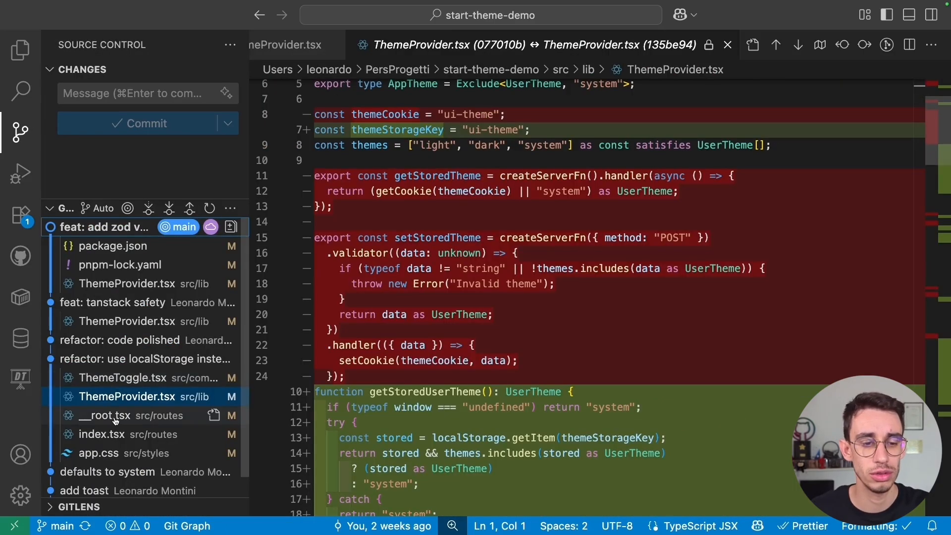
Review that commit's __root.tsx diff, where the stored-theme loader is removed.
click(104, 415)
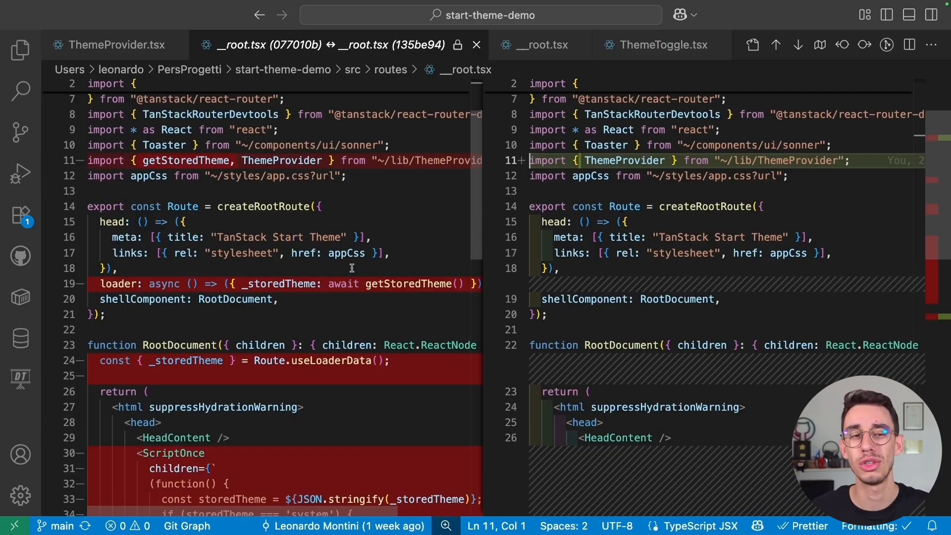
scroll(down, 3)
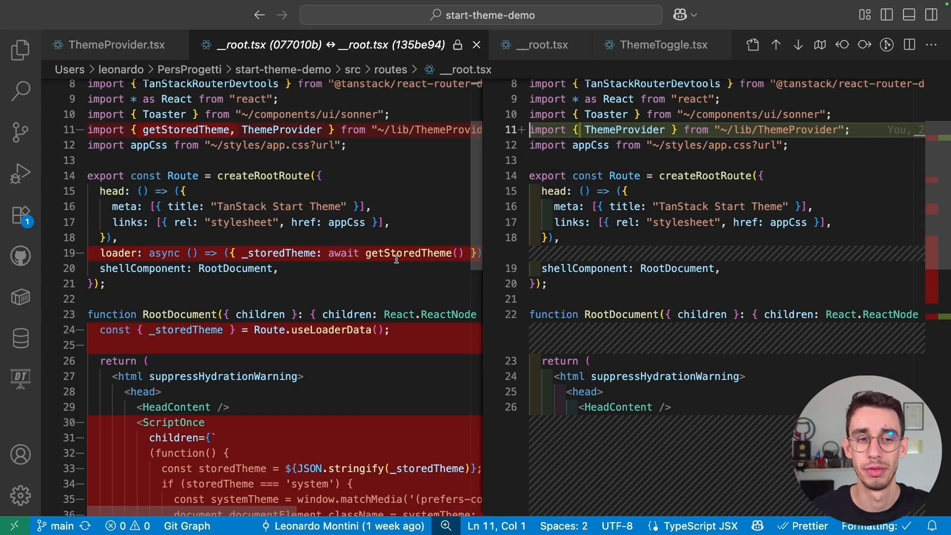
scroll(down, 3)
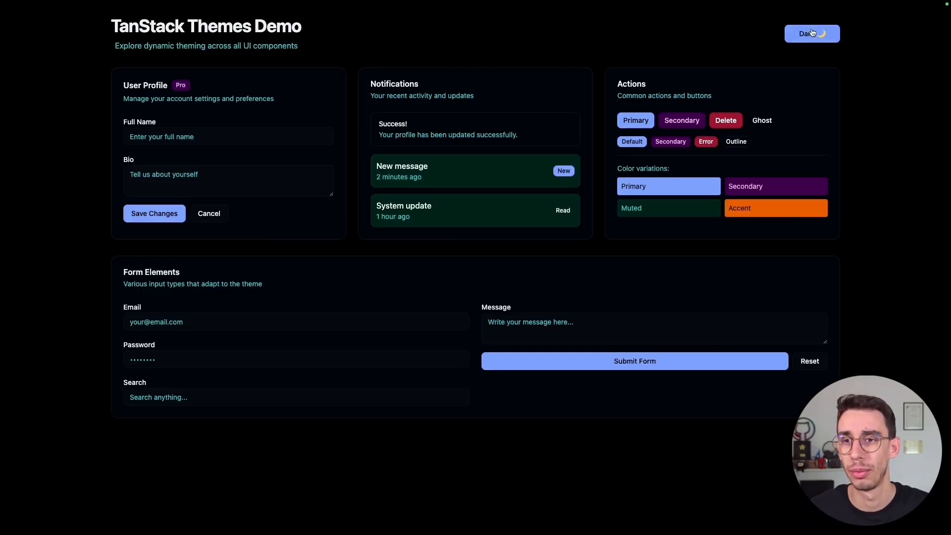
Switch the demo to Light, trigger the Save Changes and Submit Form notifications, then cycle the theme again.
click(812, 34)
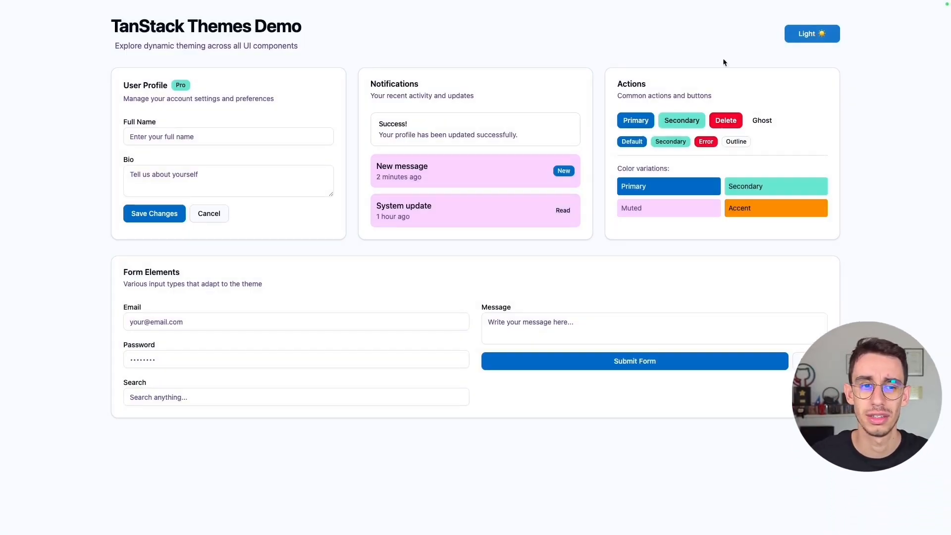
click(154, 213)
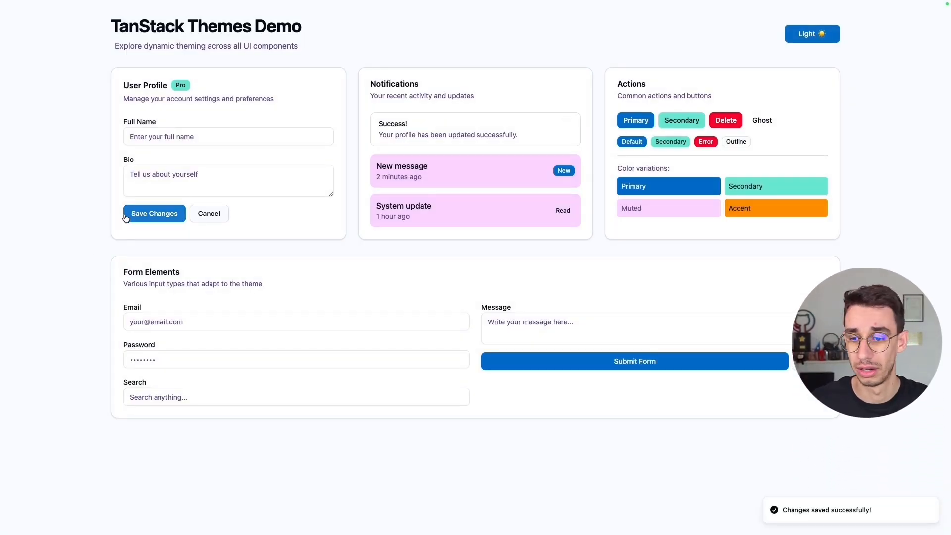
click(634, 360)
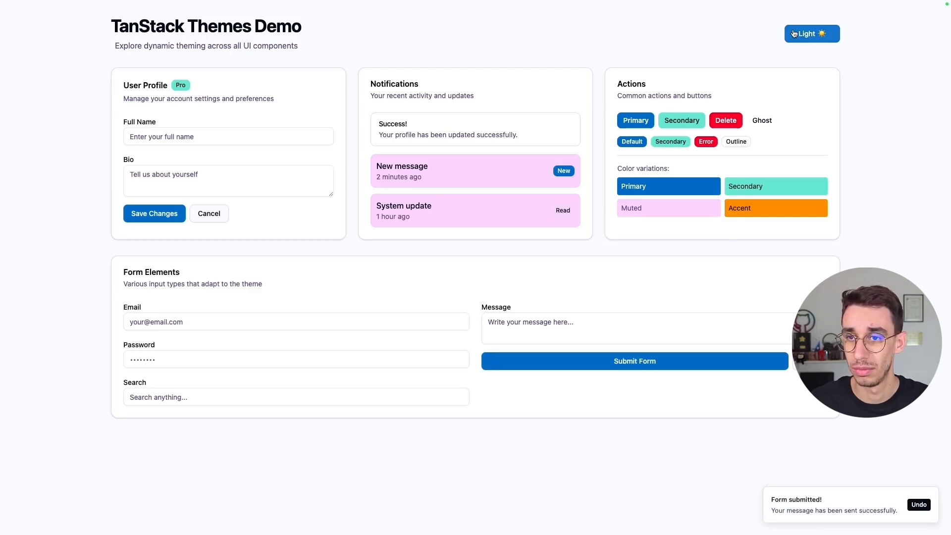
click(811, 34)
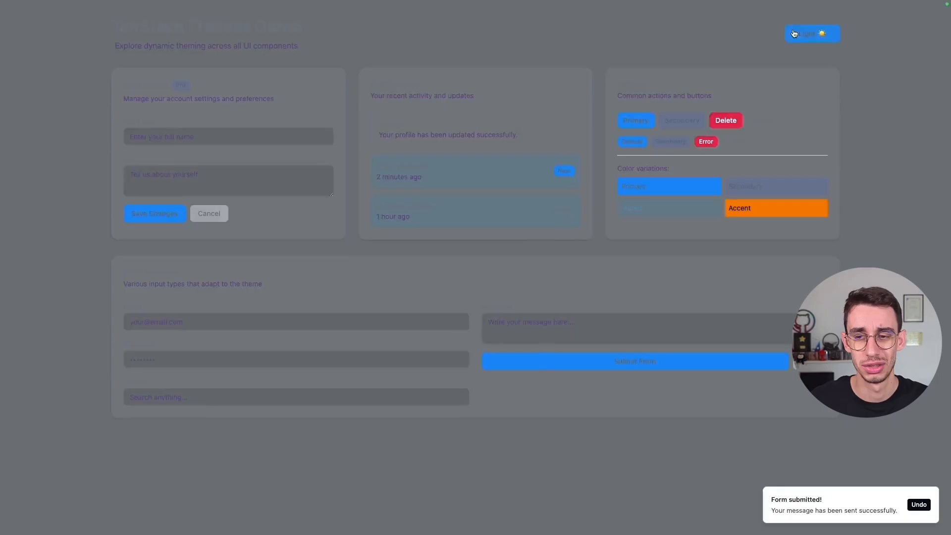